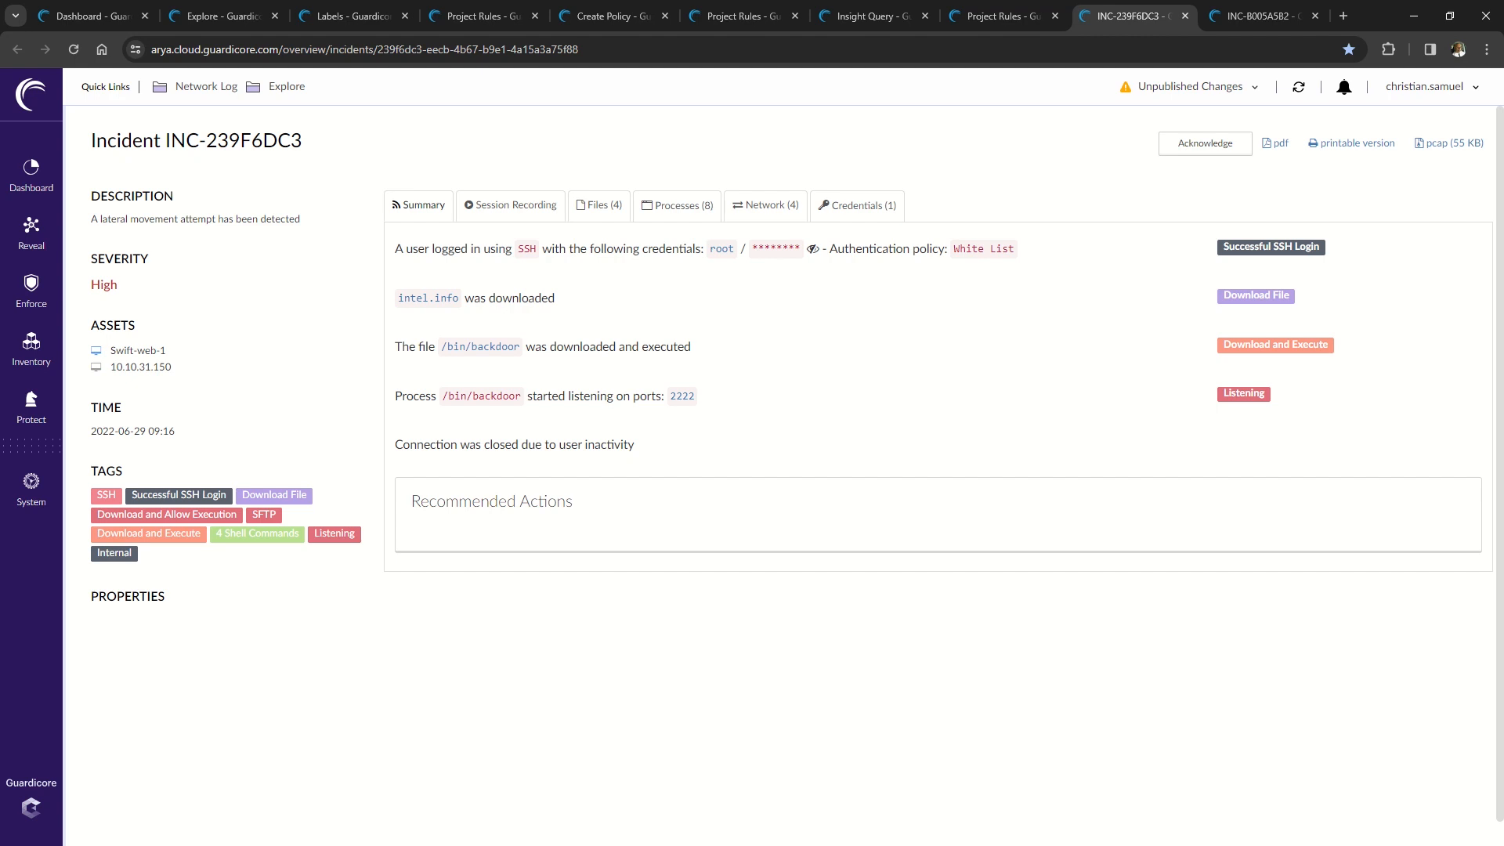
mouse_move(200, 367)
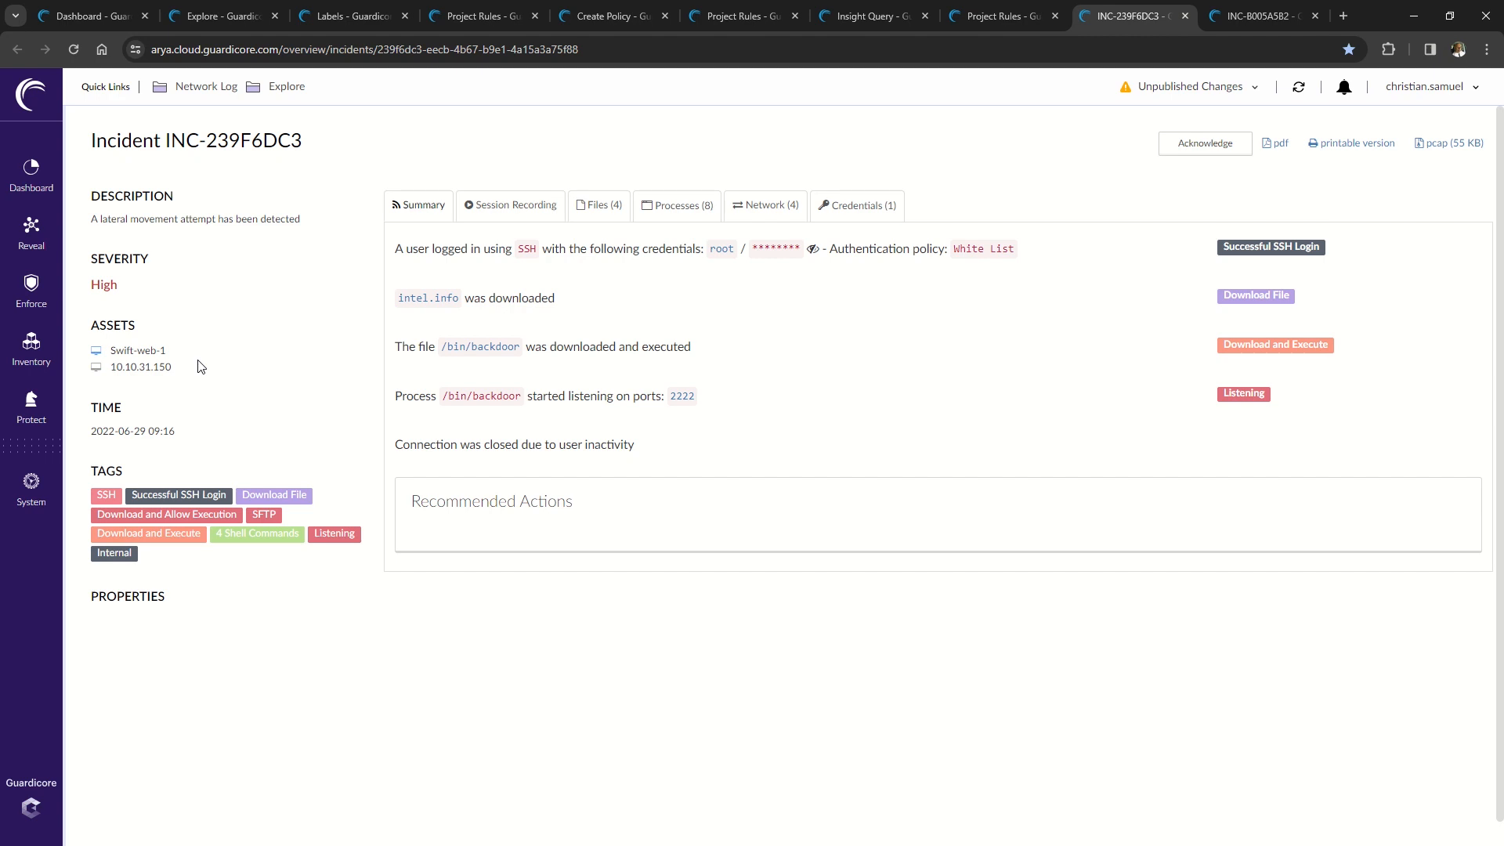
mouse_move(187, 358)
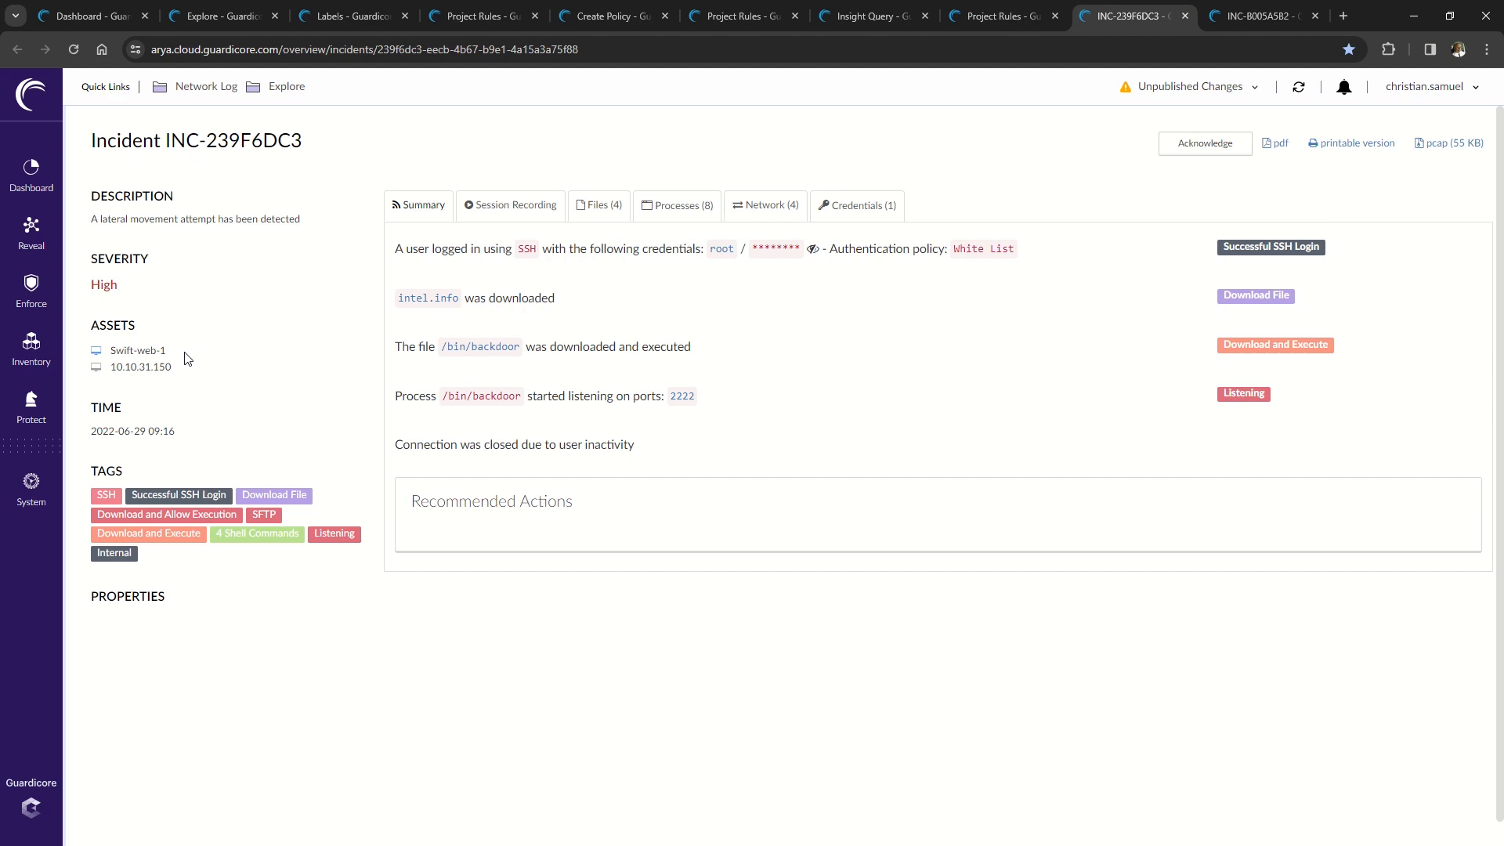
mouse_move(187, 377)
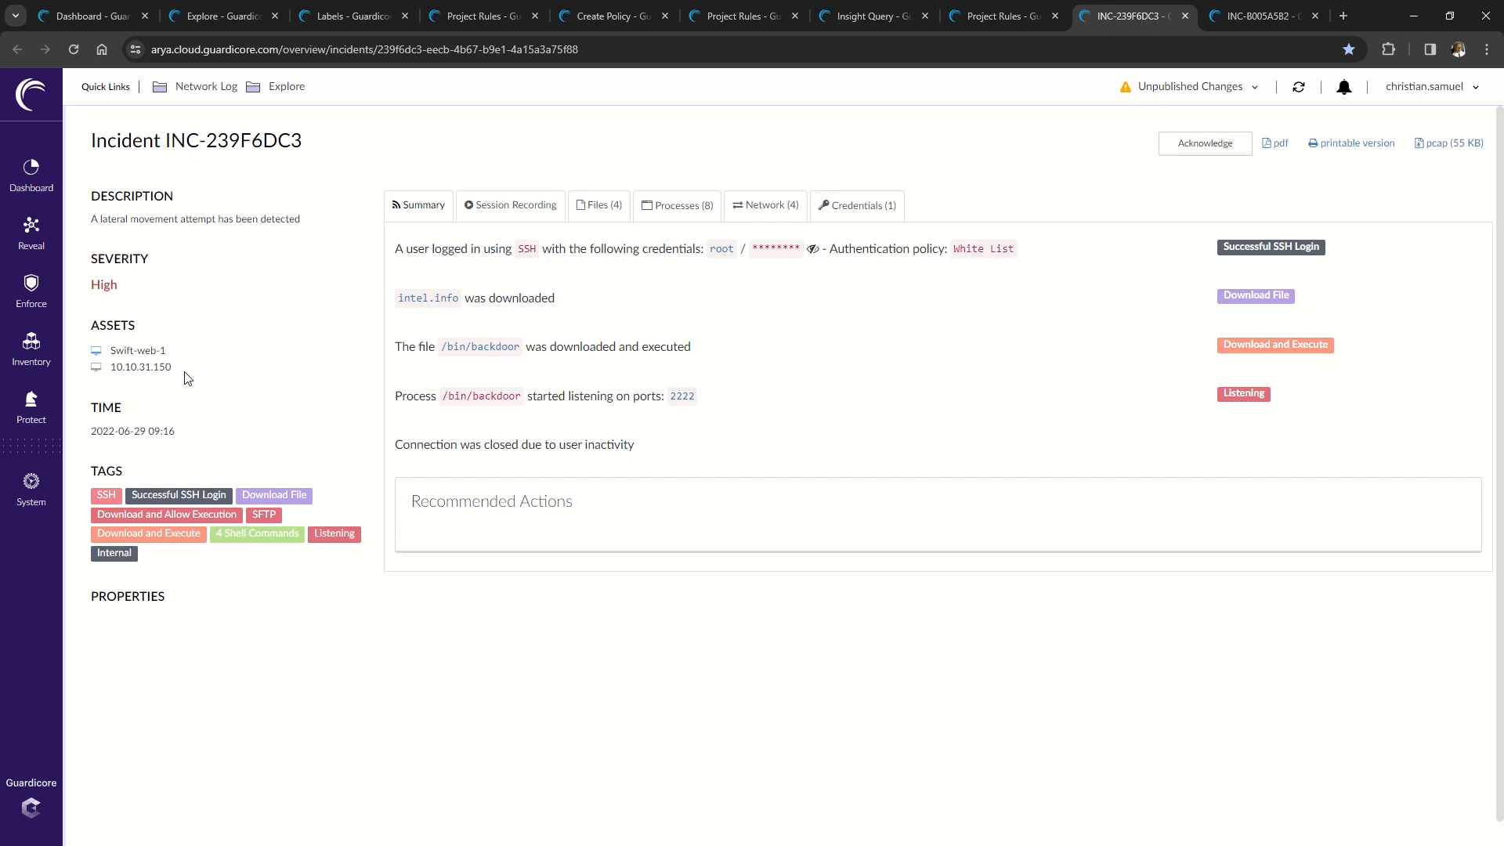
mouse_move(190, 378)
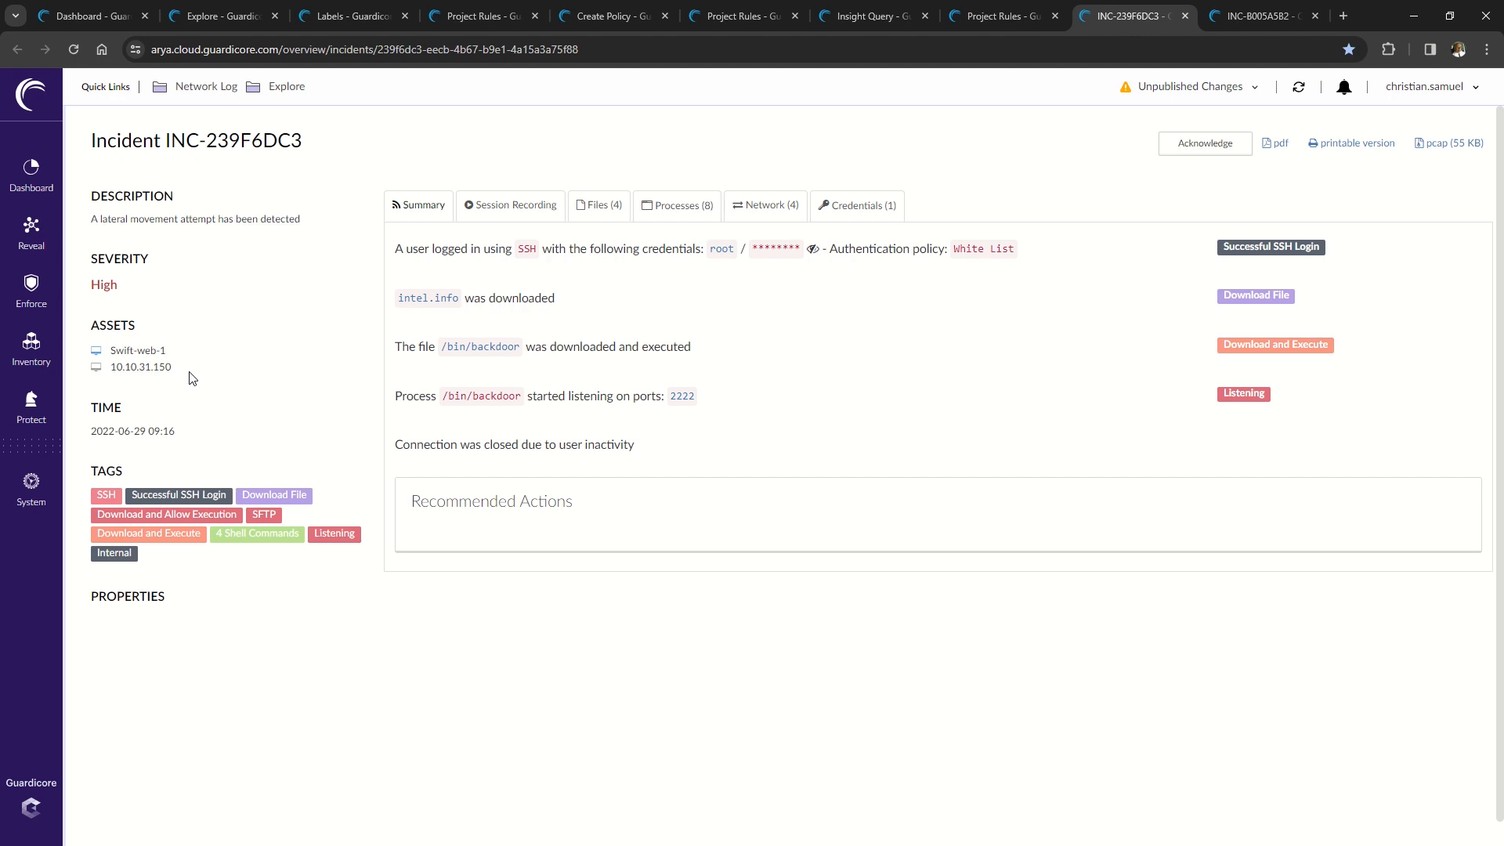
mouse_move(625, 304)
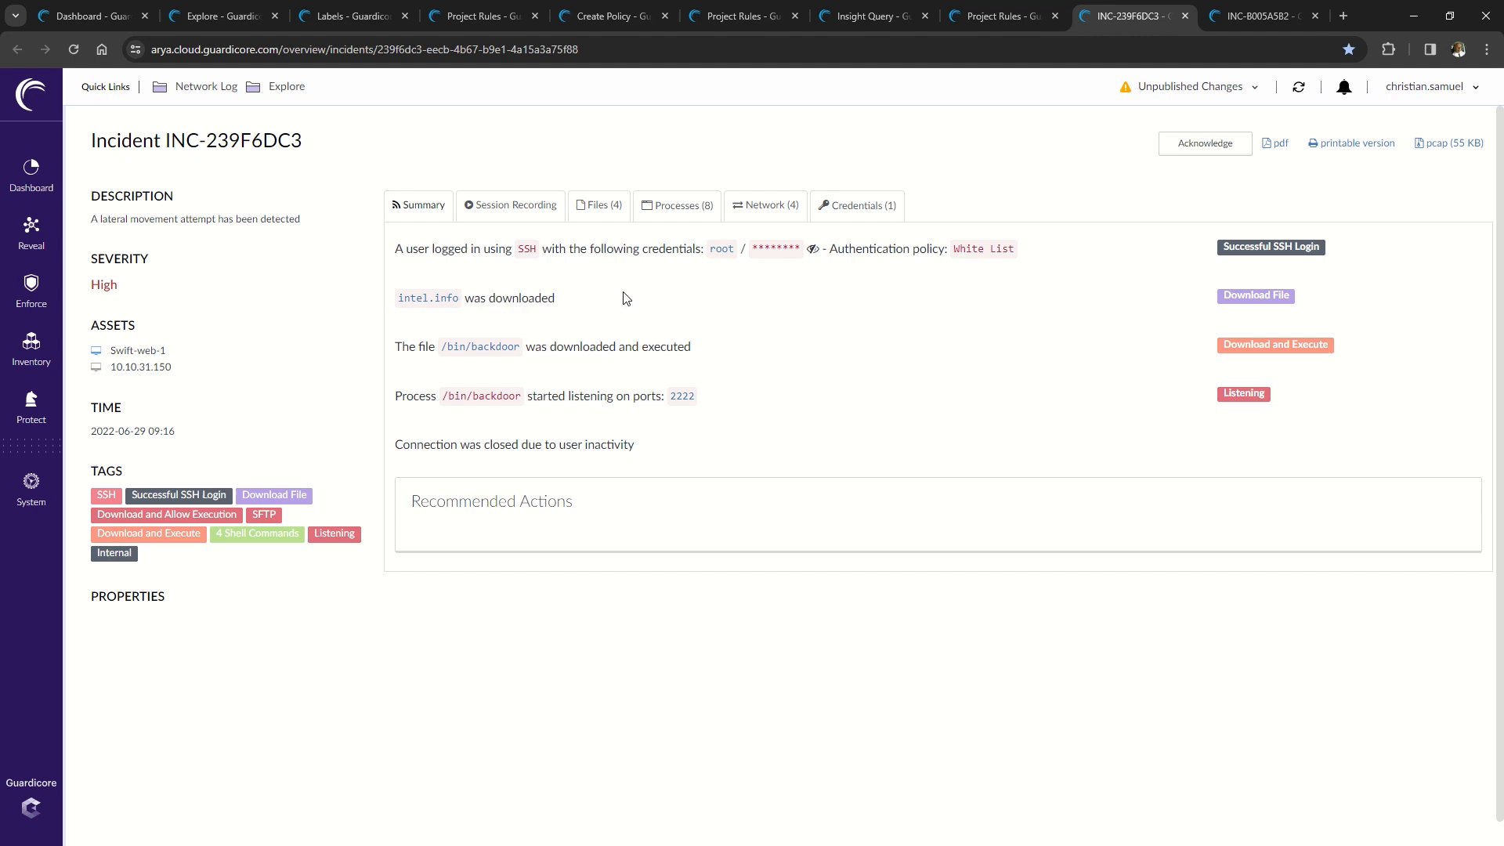
mouse_move(628, 305)
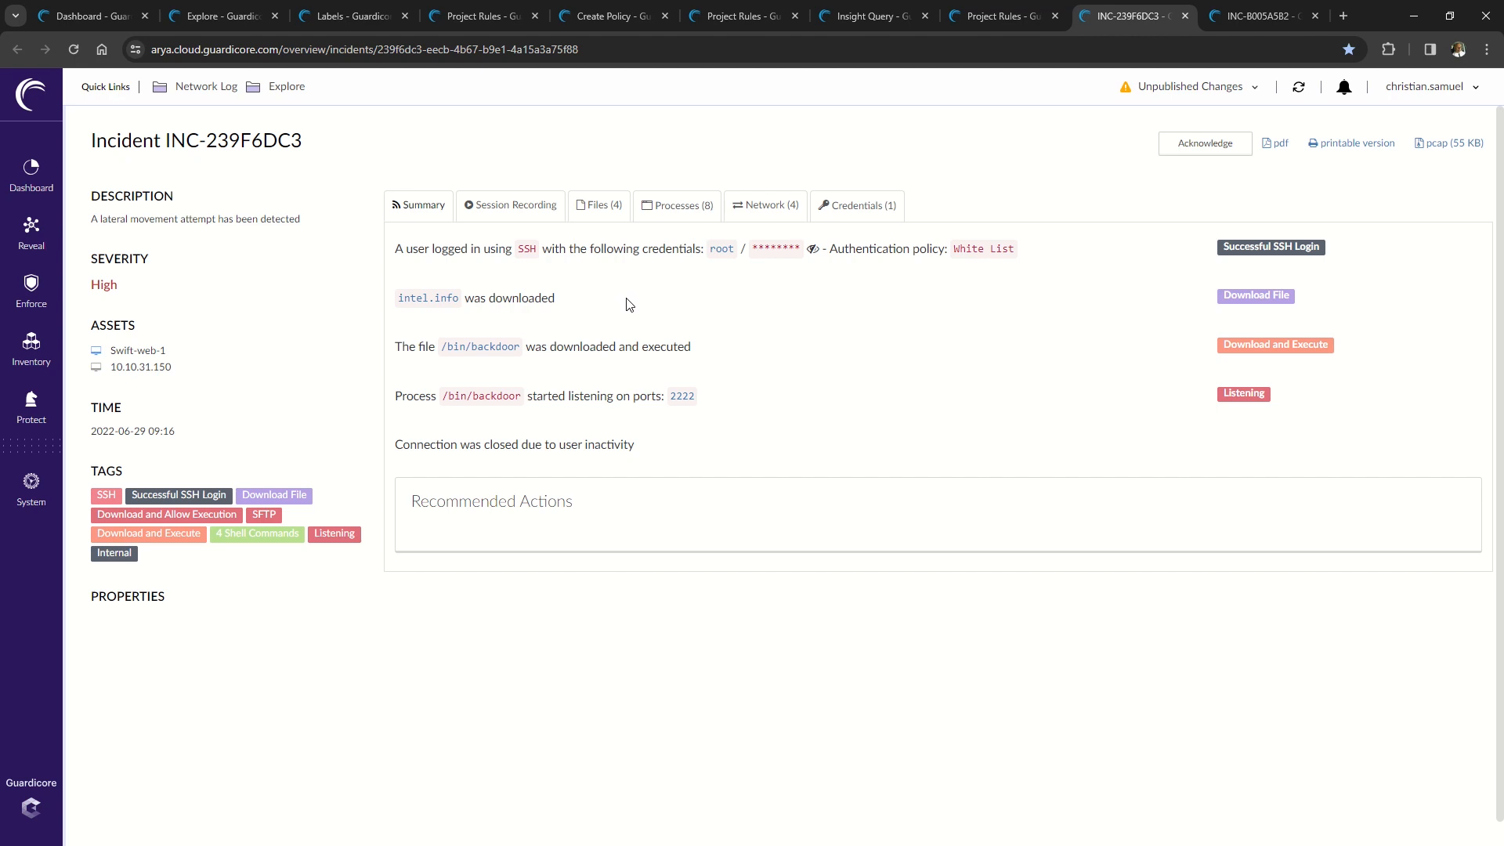
mouse_move(640, 315)
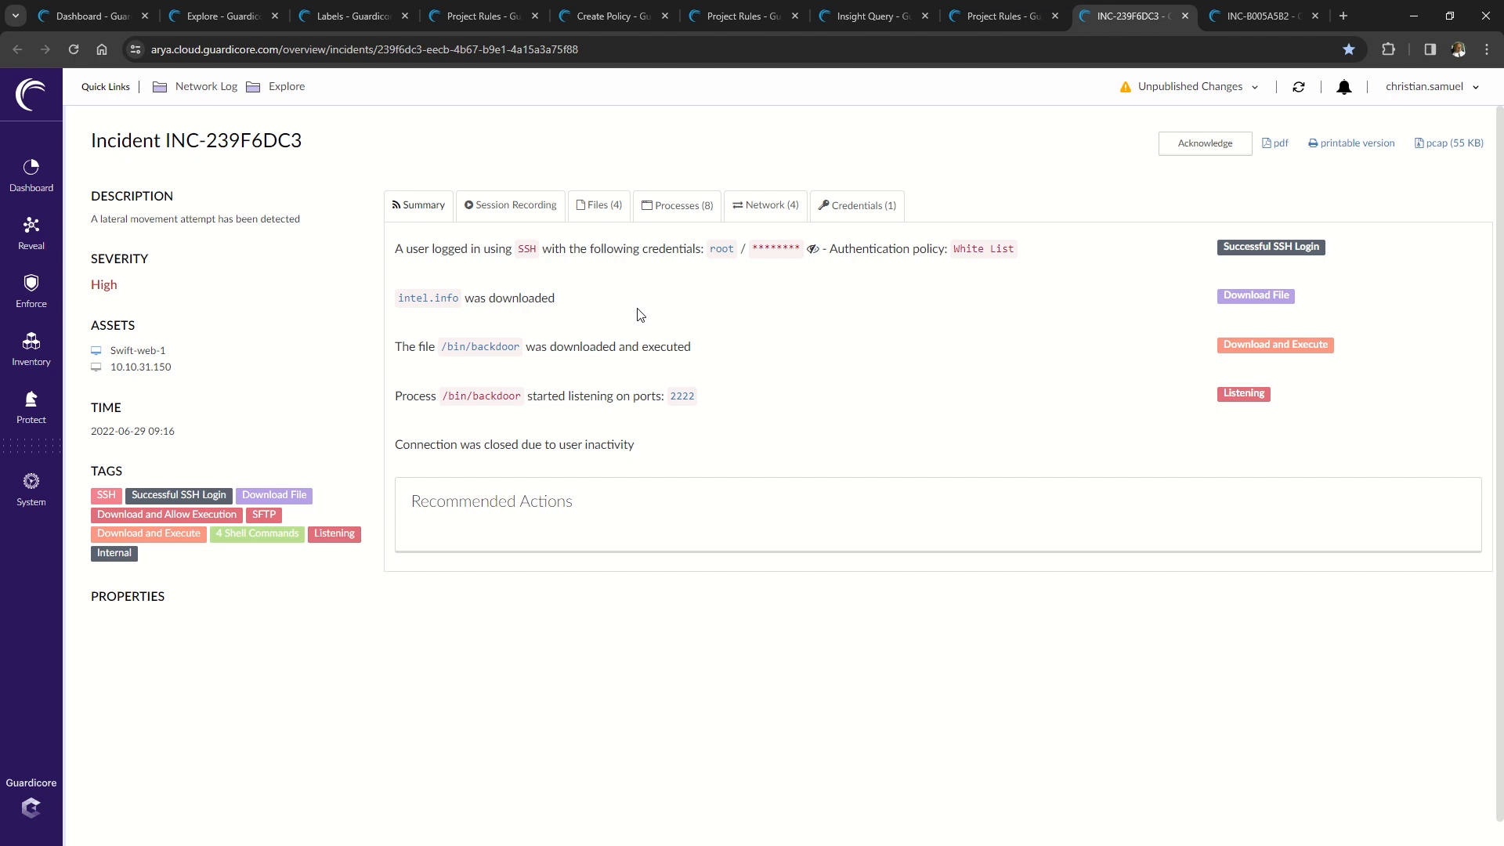
mouse_move(753, 376)
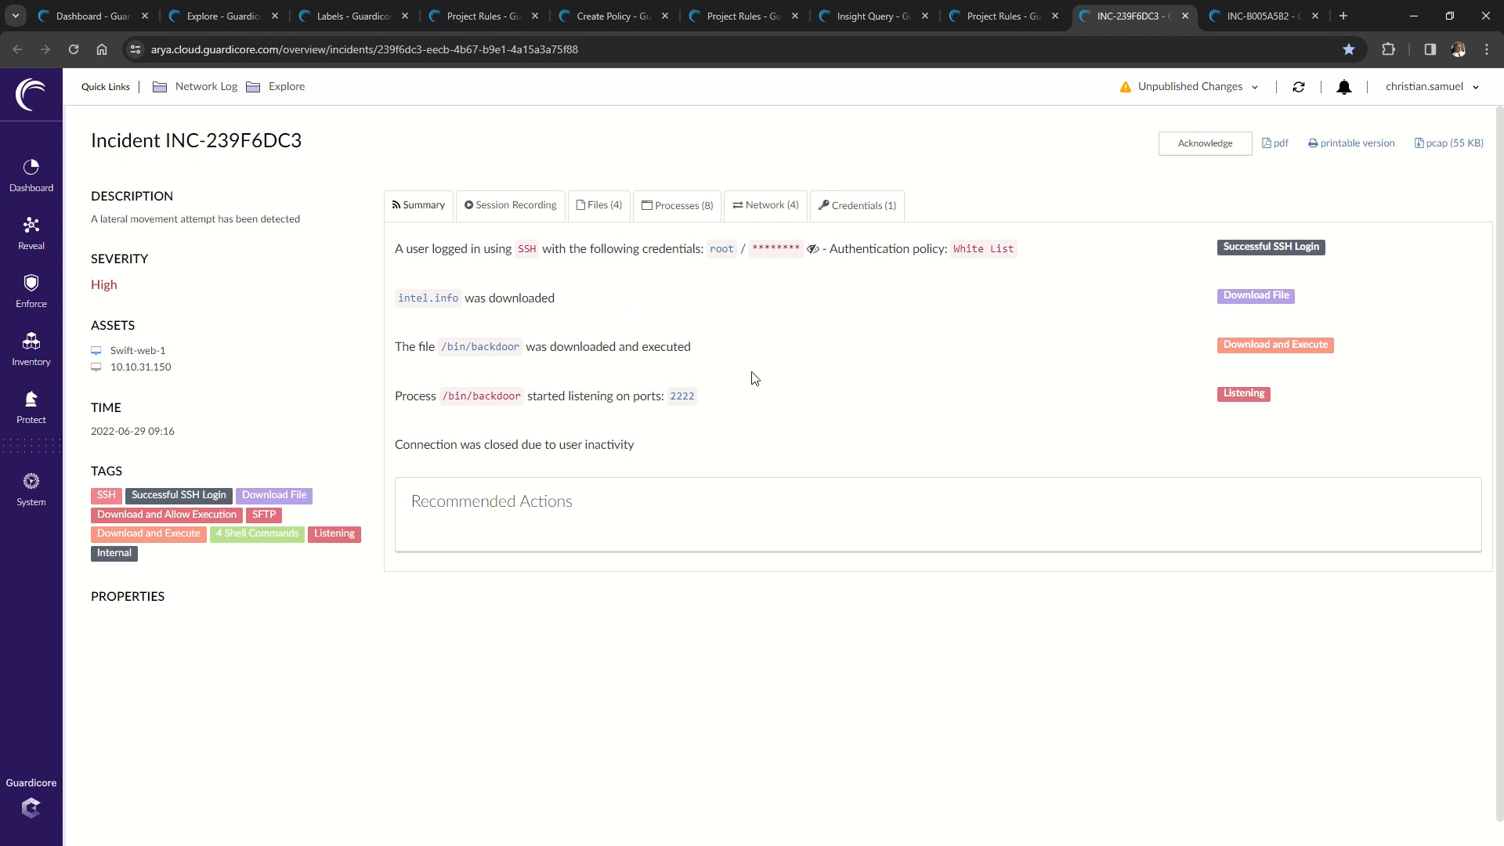
mouse_move(766, 384)
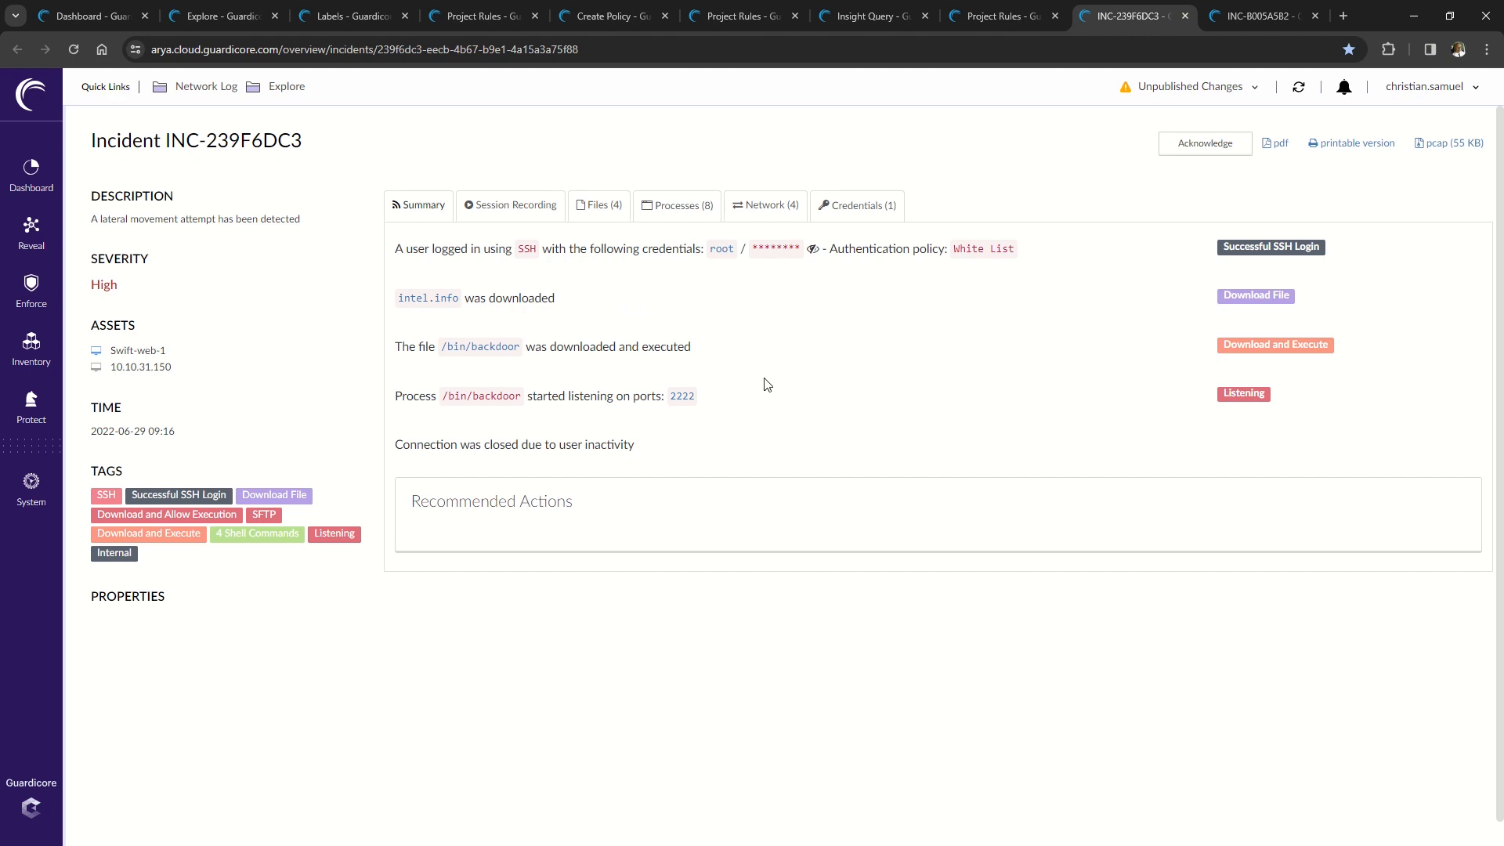
mouse_move(787, 407)
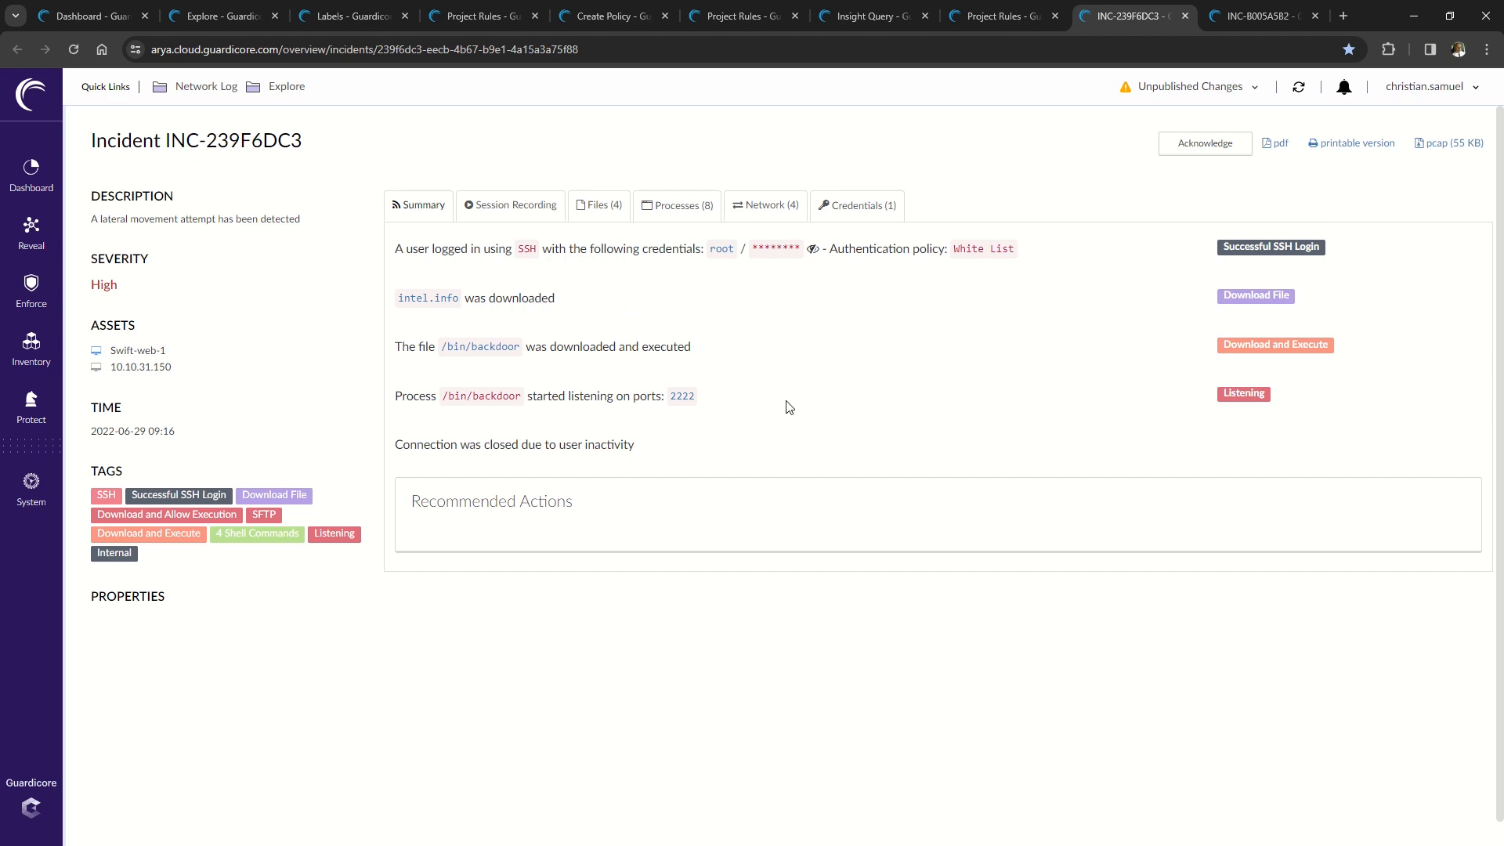
mouse_move(510, 209)
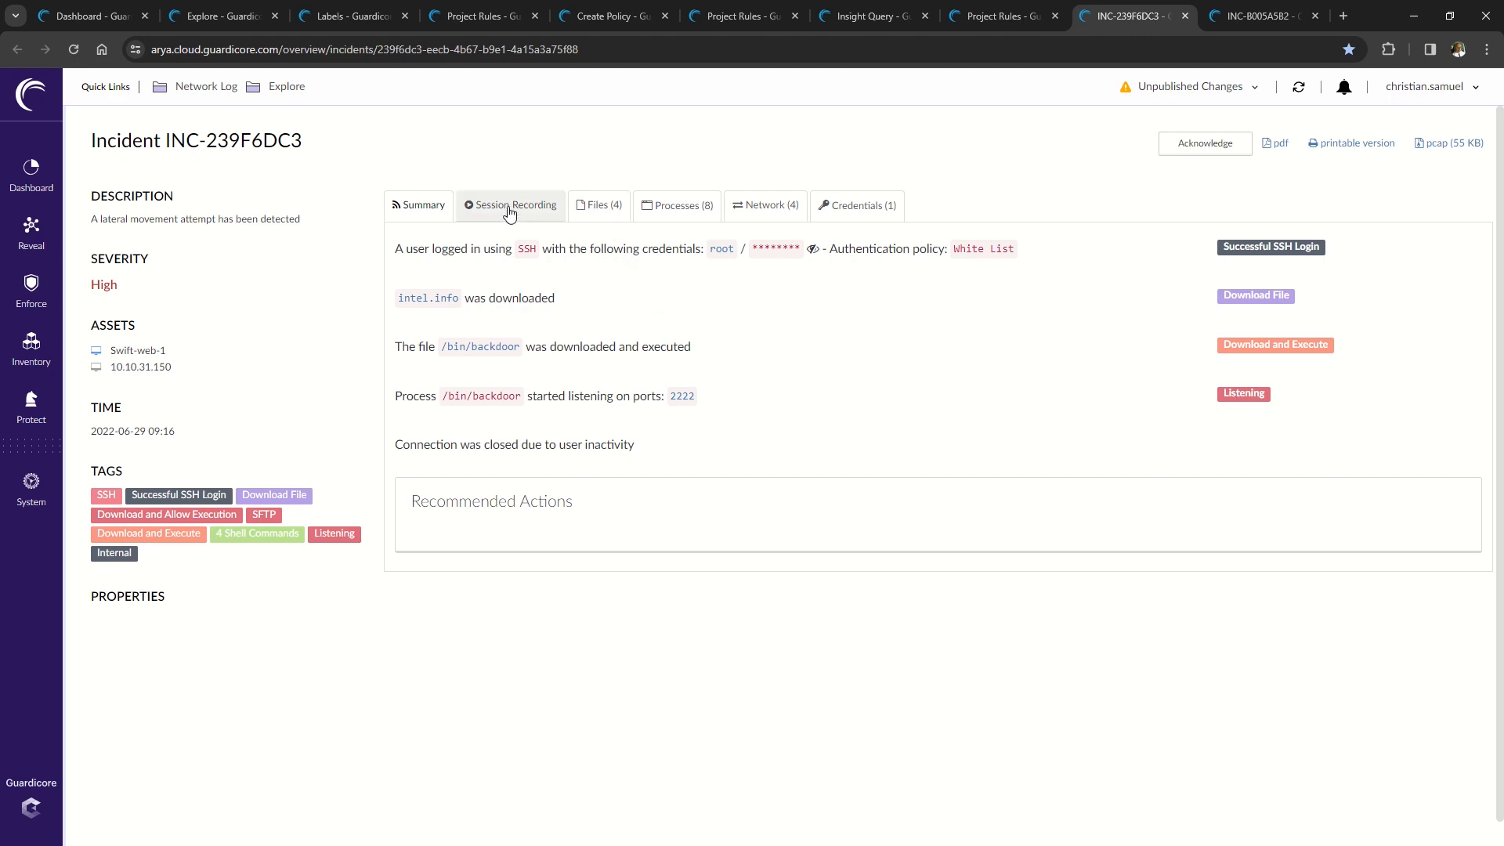
- Review INC-239F6DC3's session recording, files, processes, network operations and root SSH credentials, then return to Summary
left_click(598, 205)
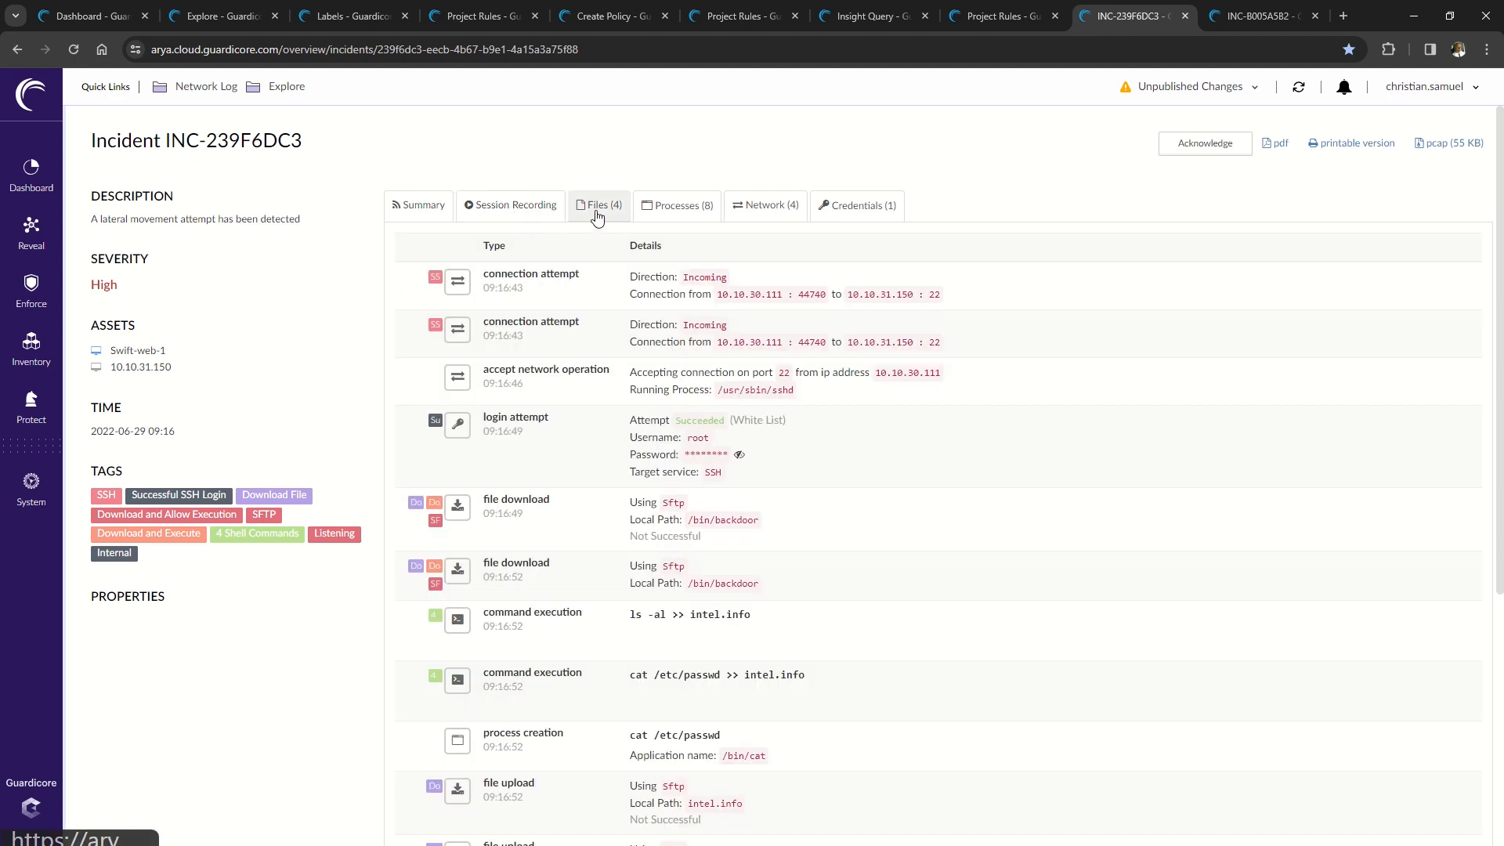
left_click(597, 205)
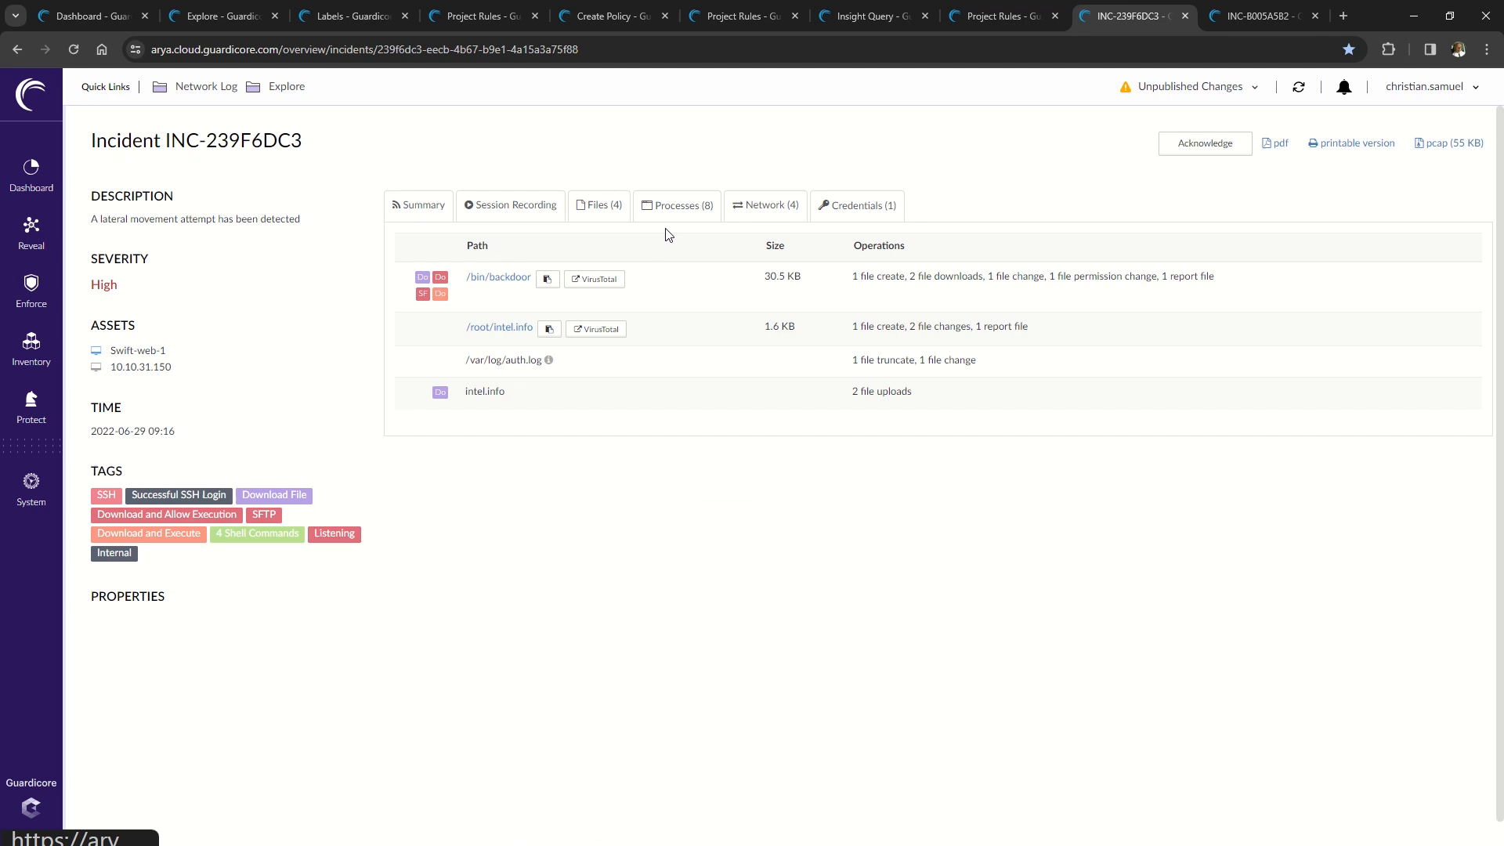
left_click(675, 205)
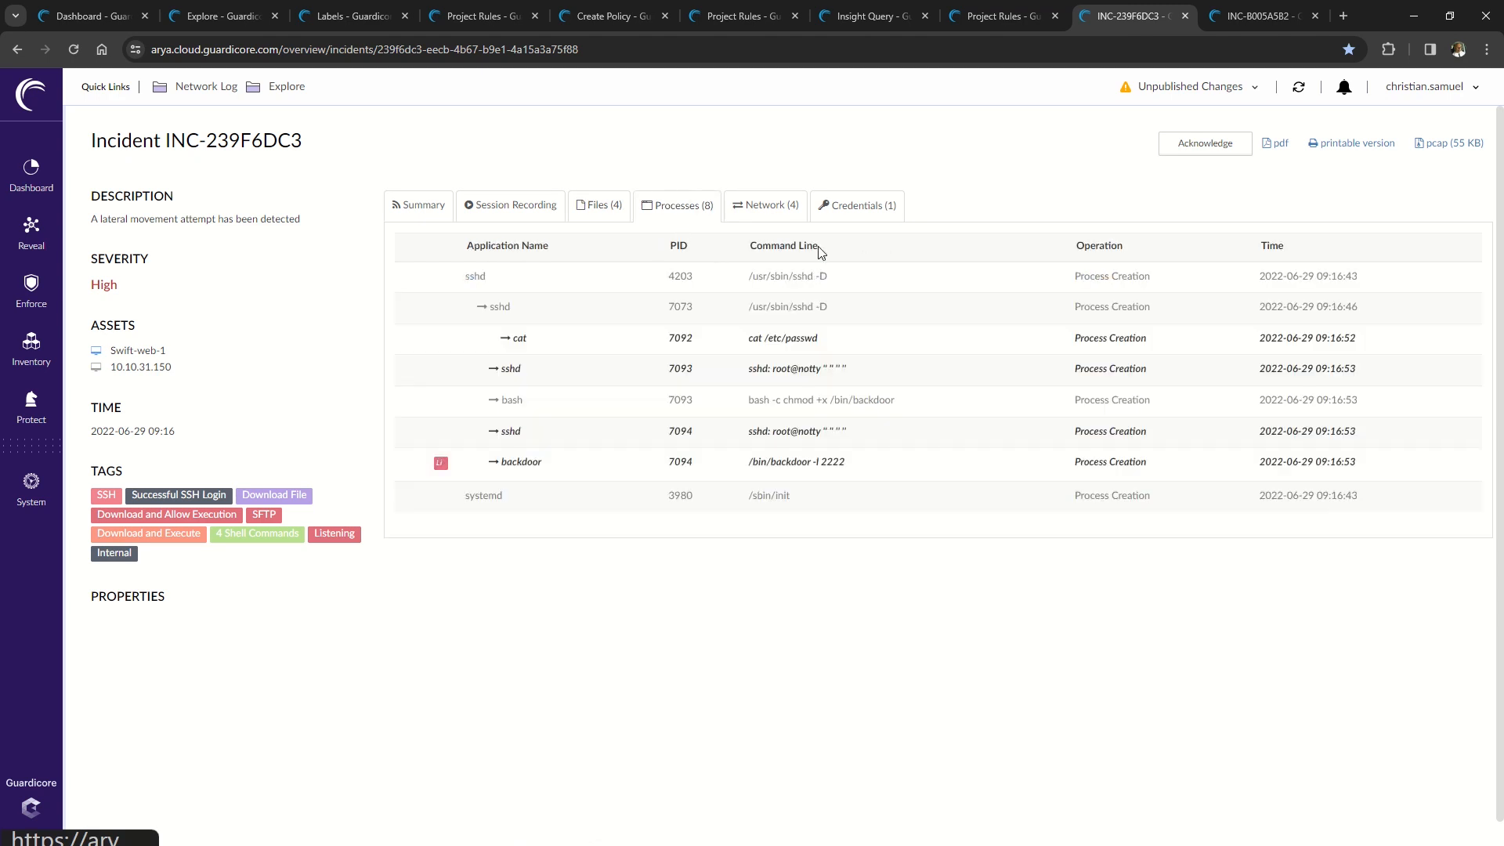
left_click(765, 205)
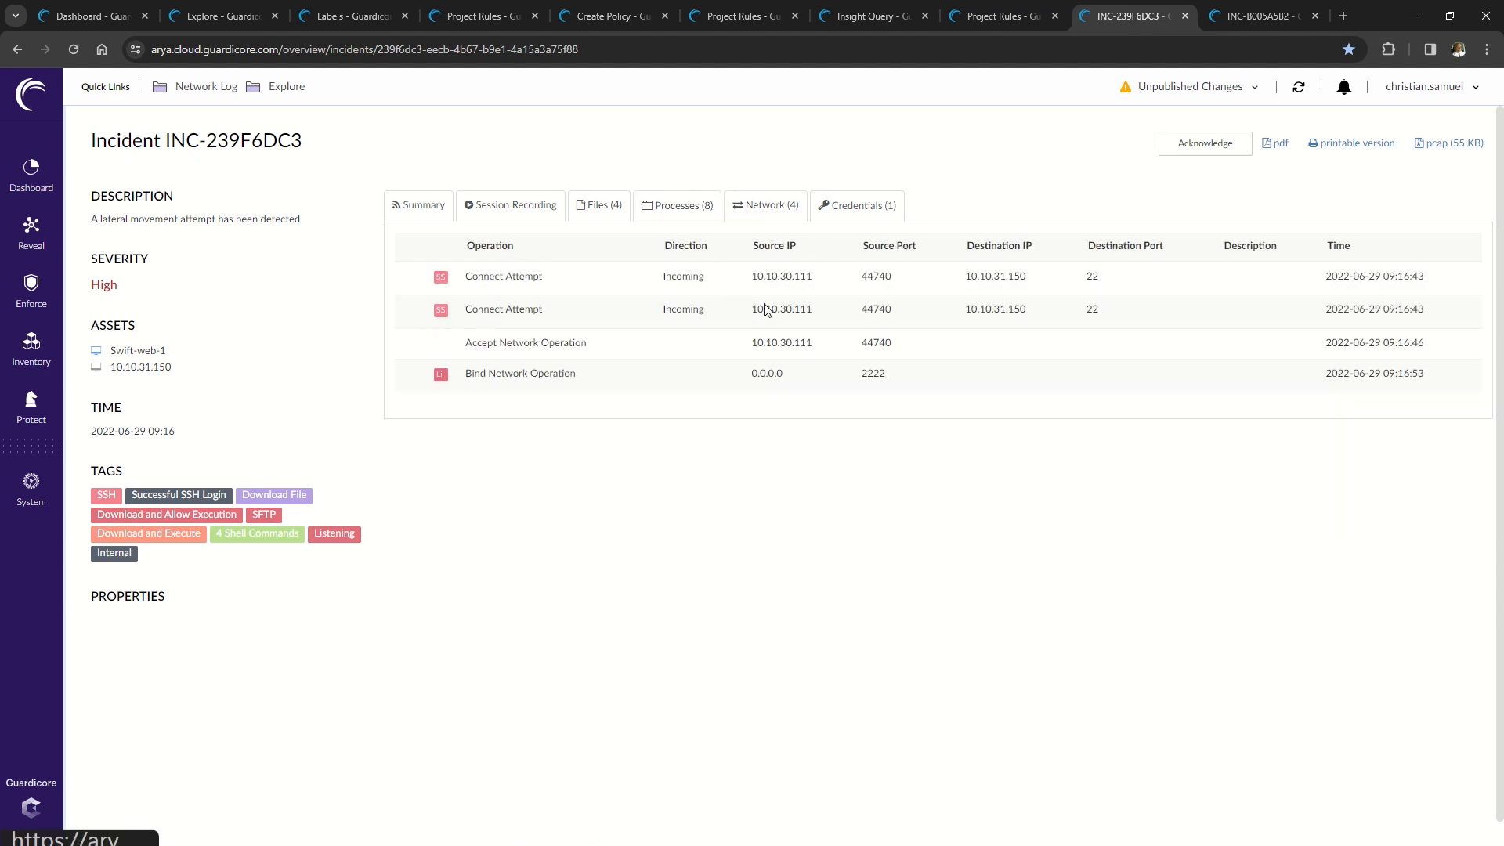
left_click(855, 205)
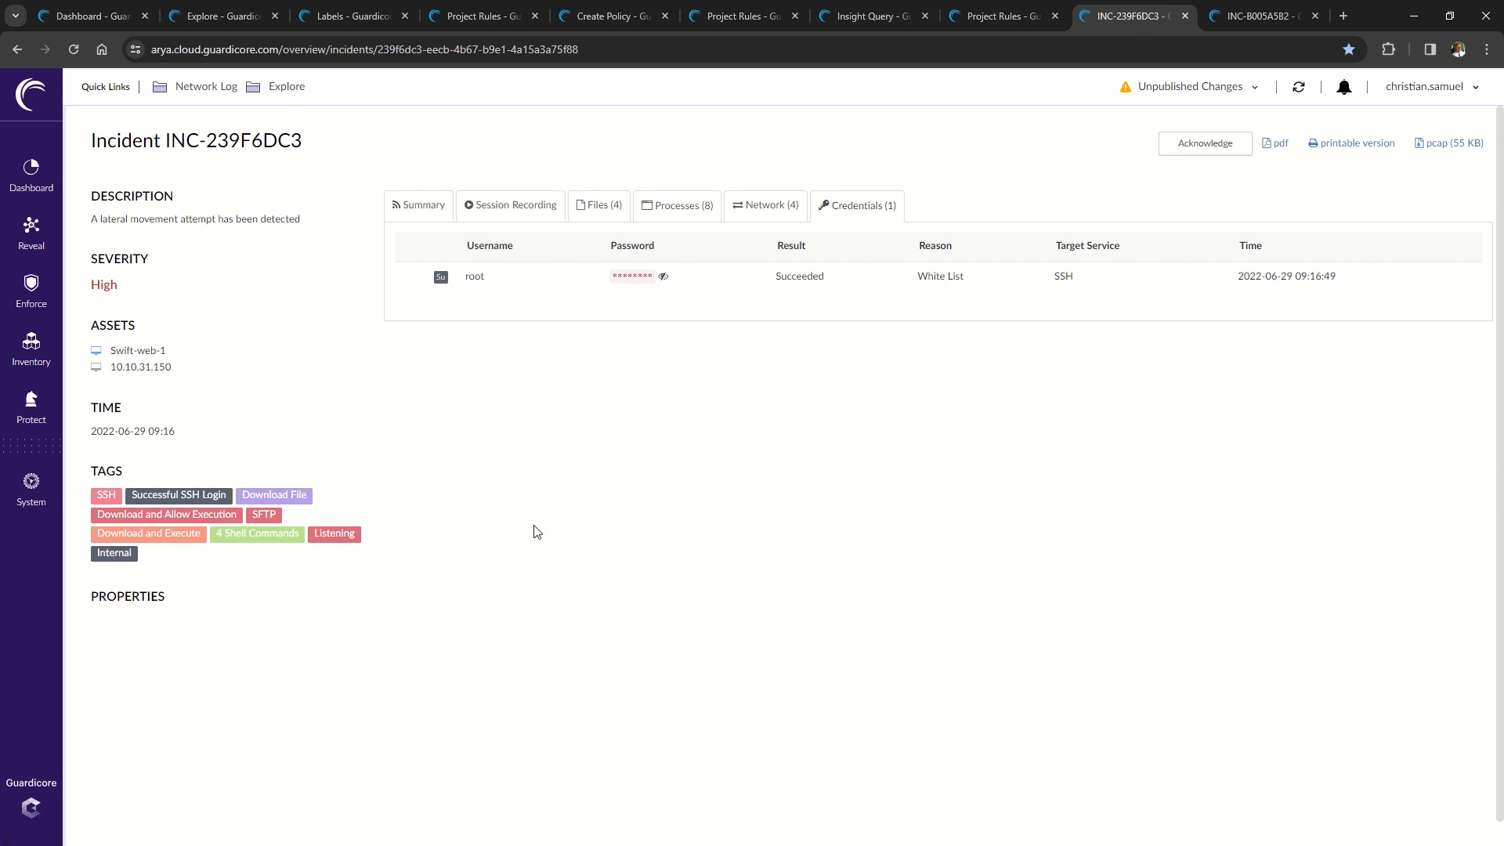
left_click(417, 205)
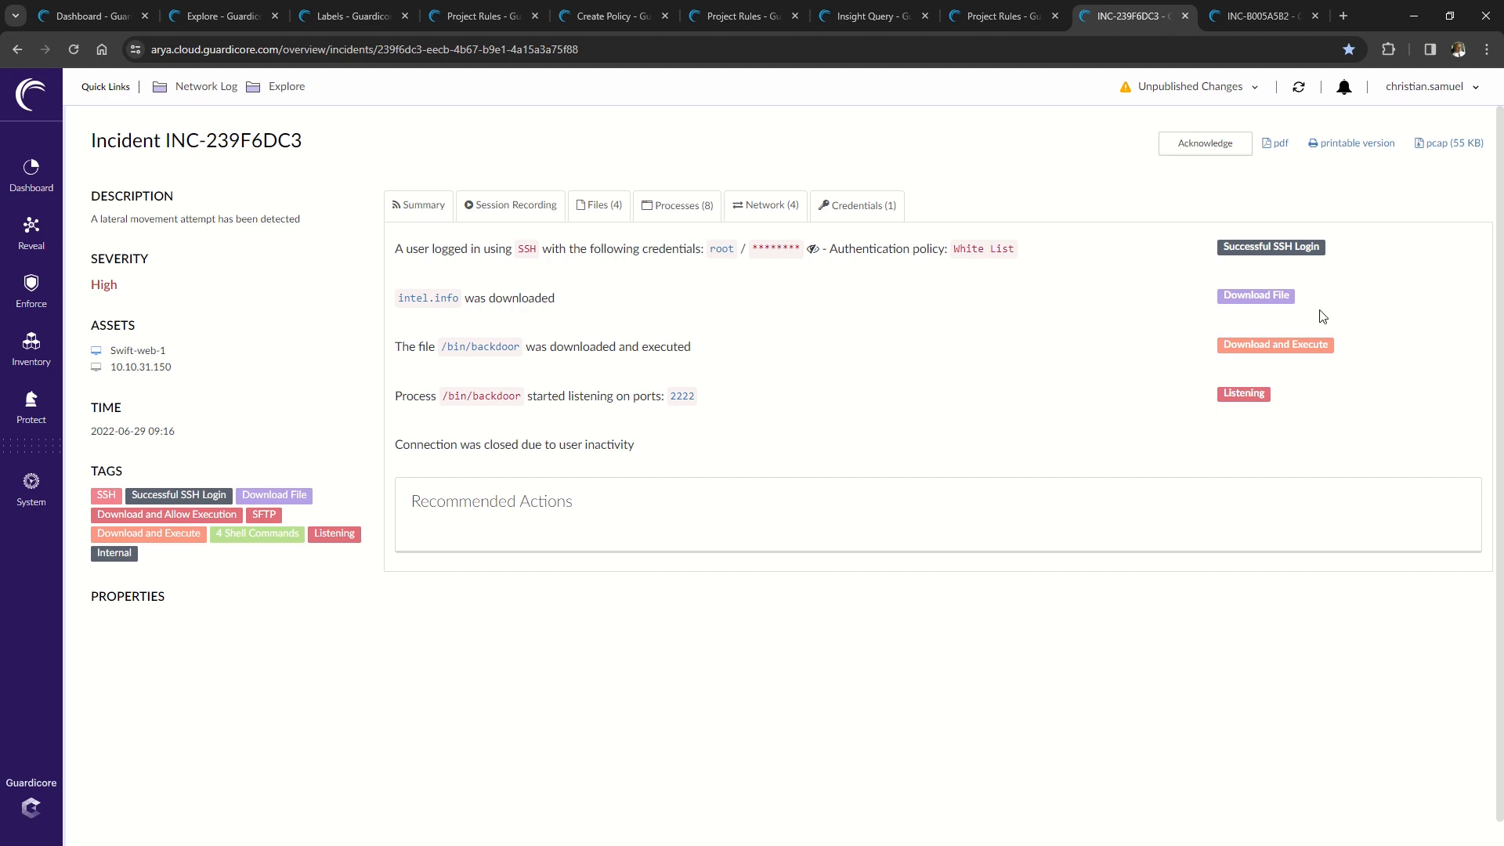
- Switch to the INC-B005A5B2 browser tab showing Ecomm-lb-1's neighbor-increase map and summary
left_click(1260, 15)
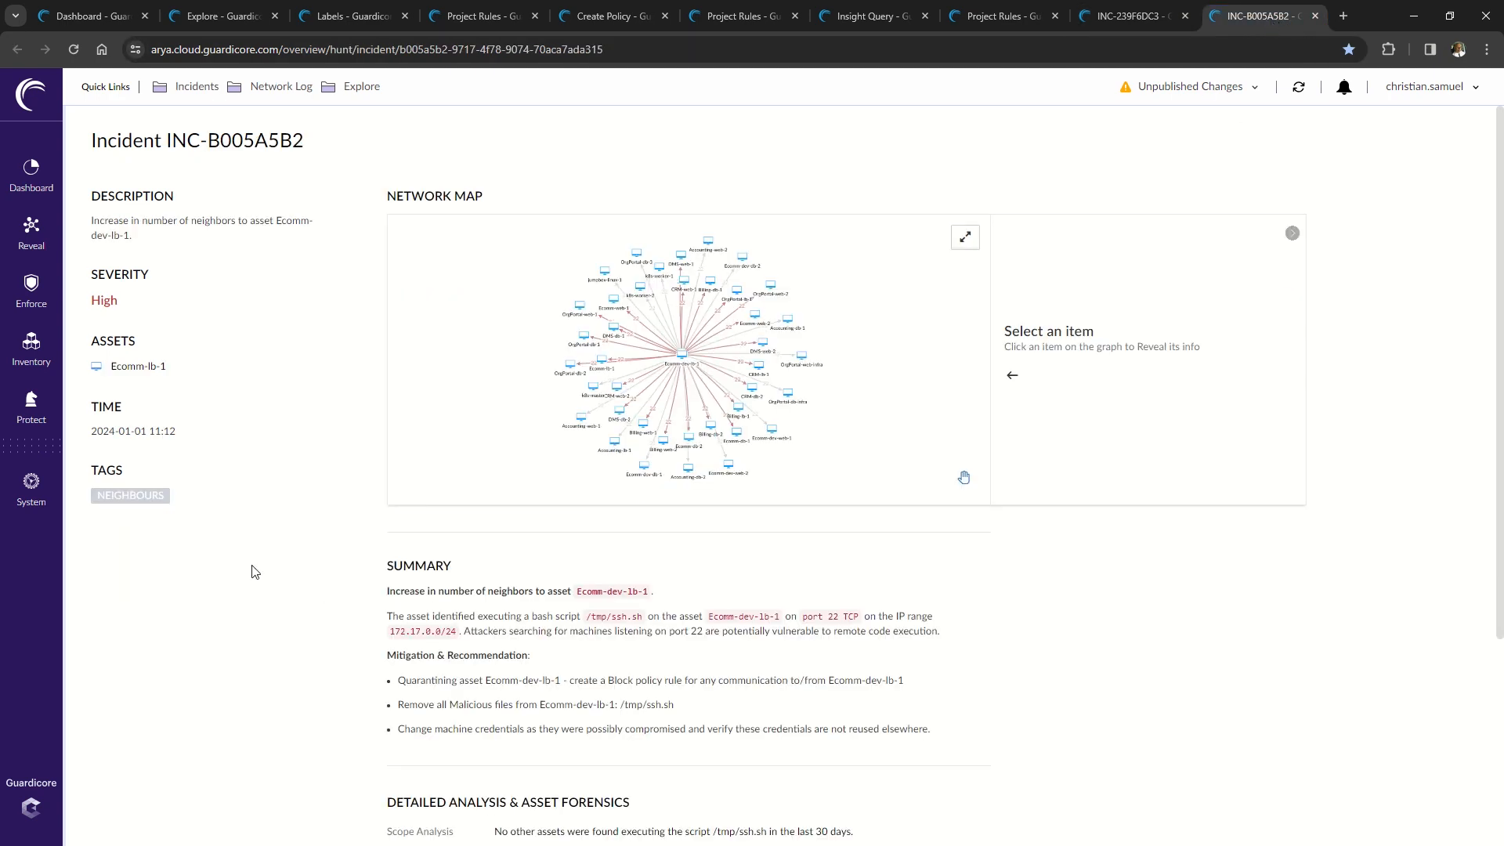
mouse_move(170, 639)
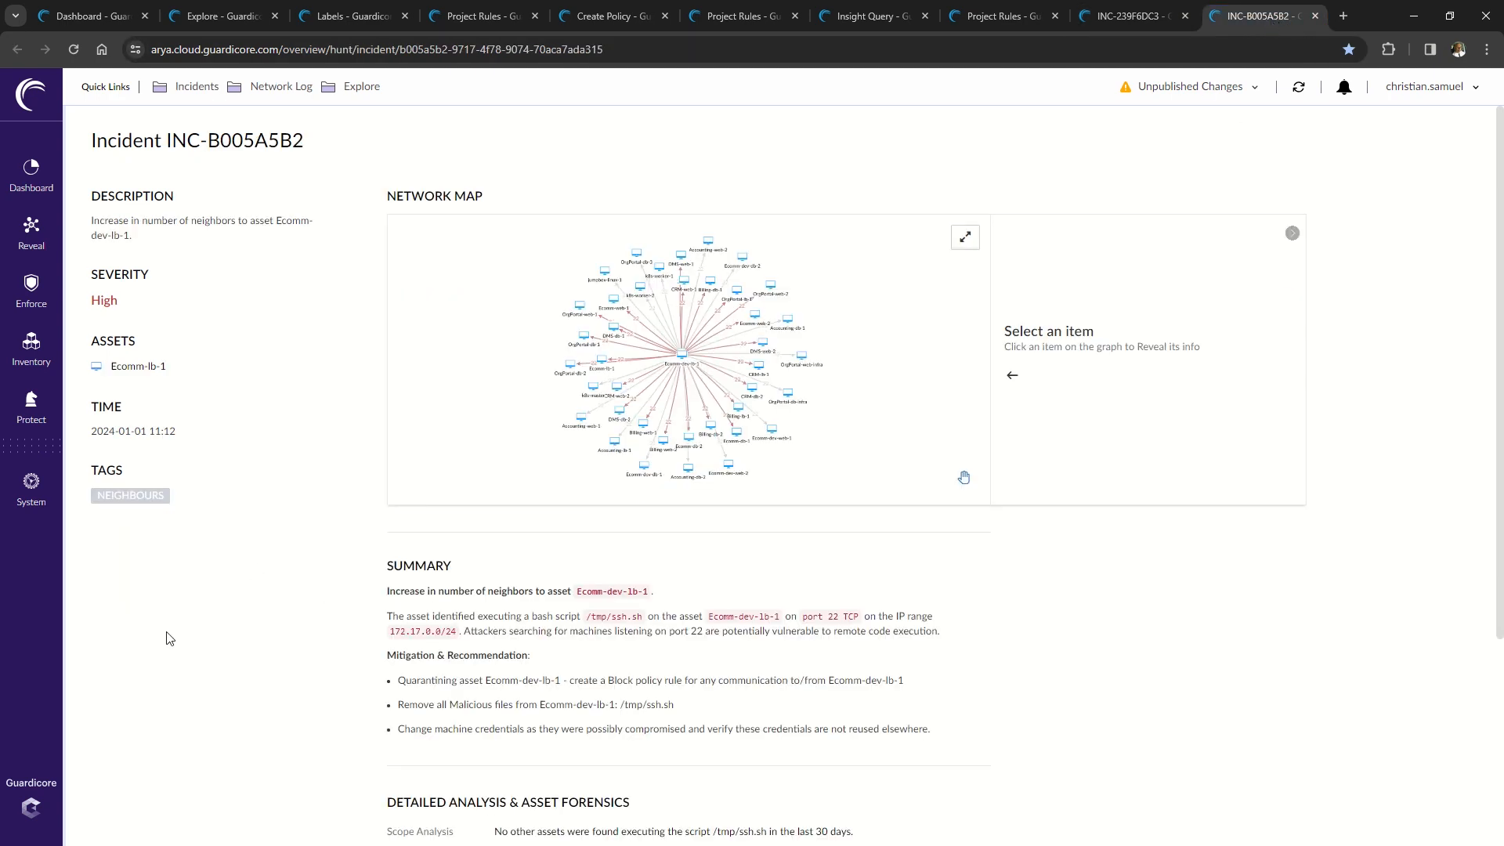
mouse_move(246, 696)
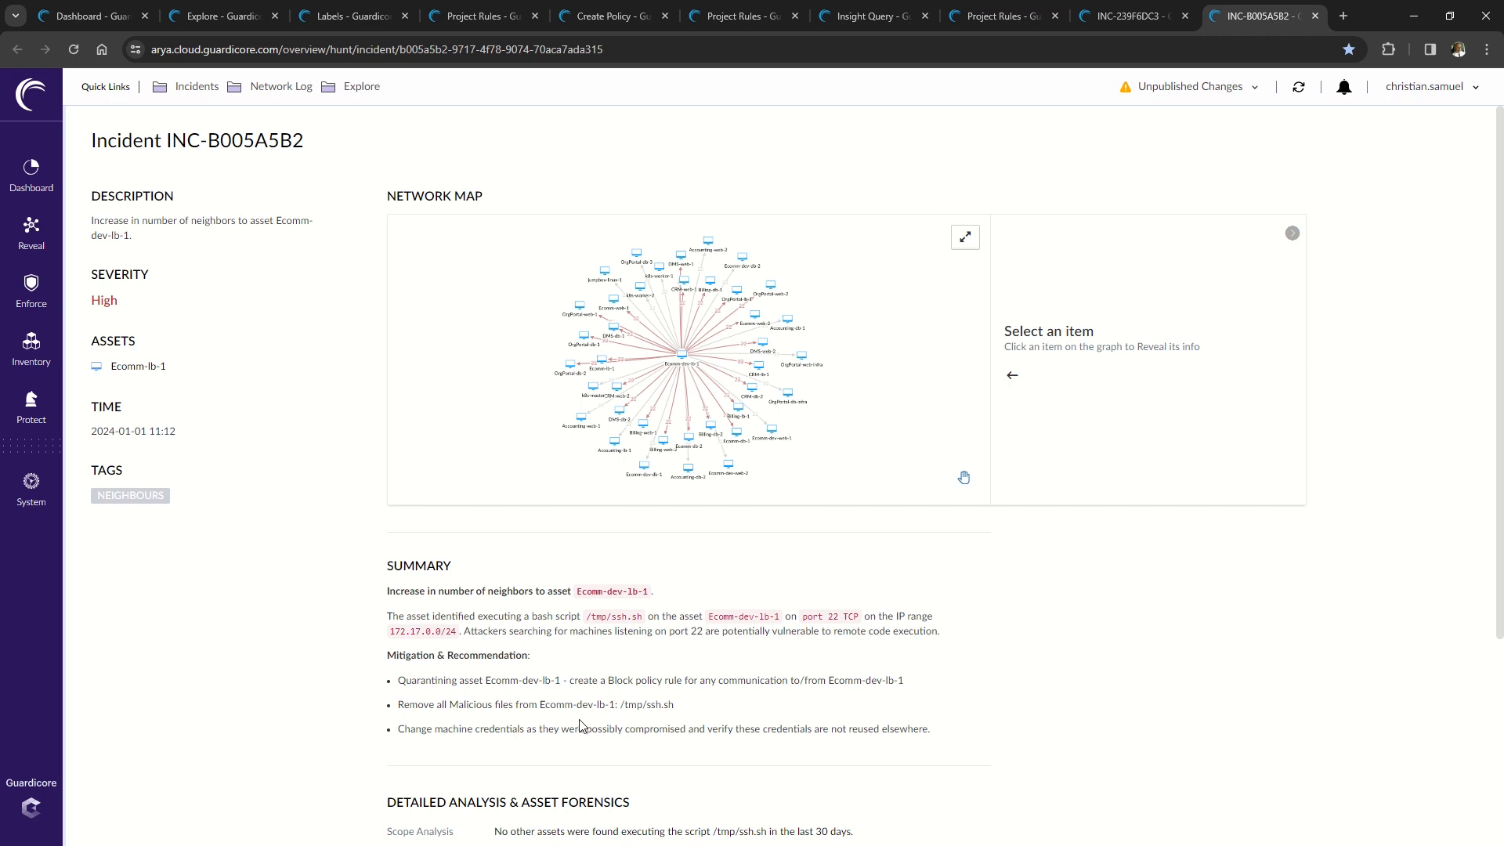
mouse_move(579, 726)
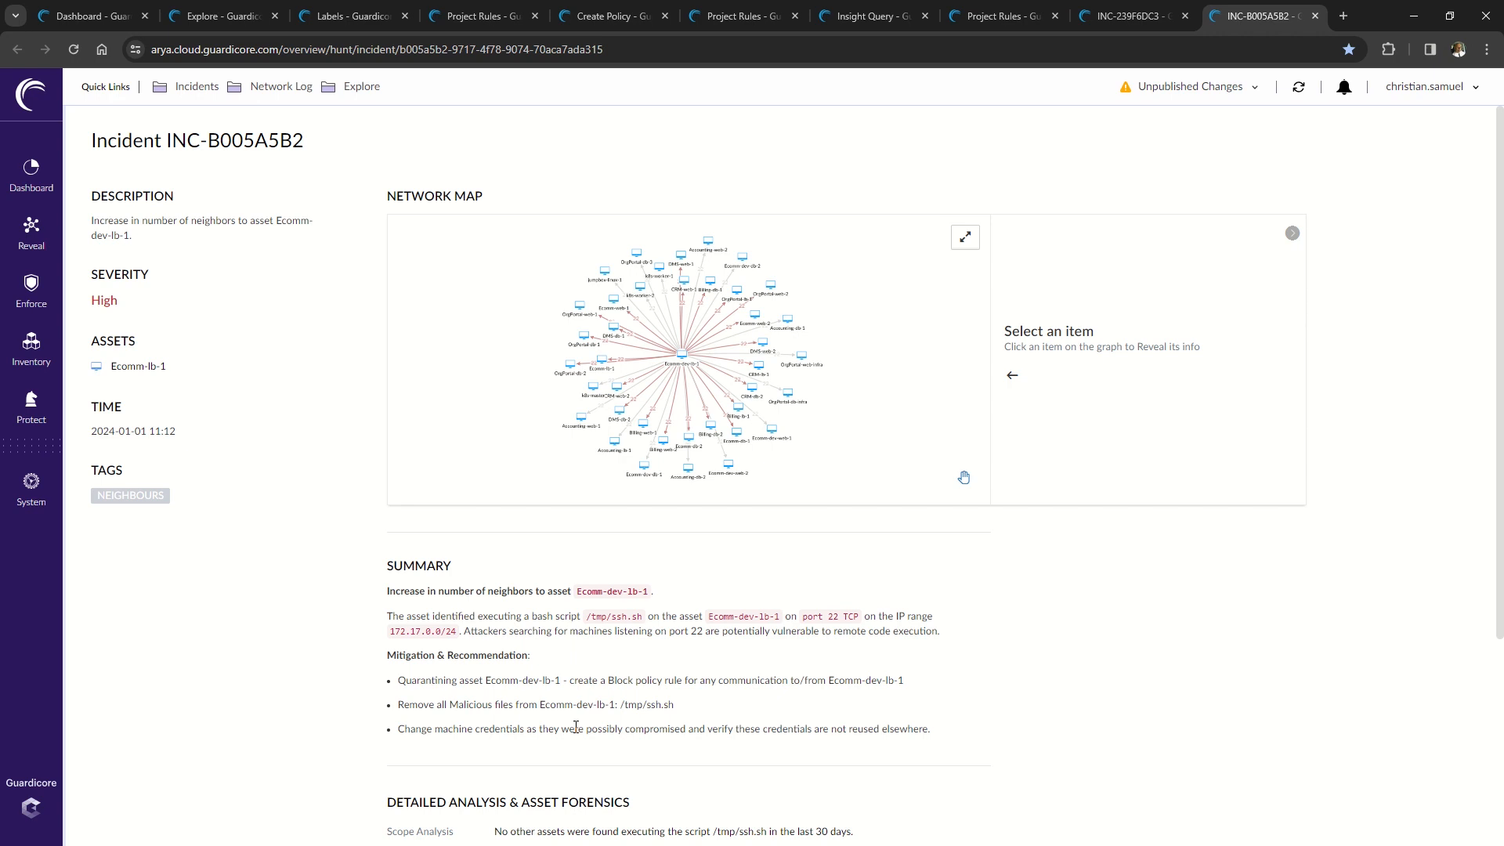
mouse_move(581, 729)
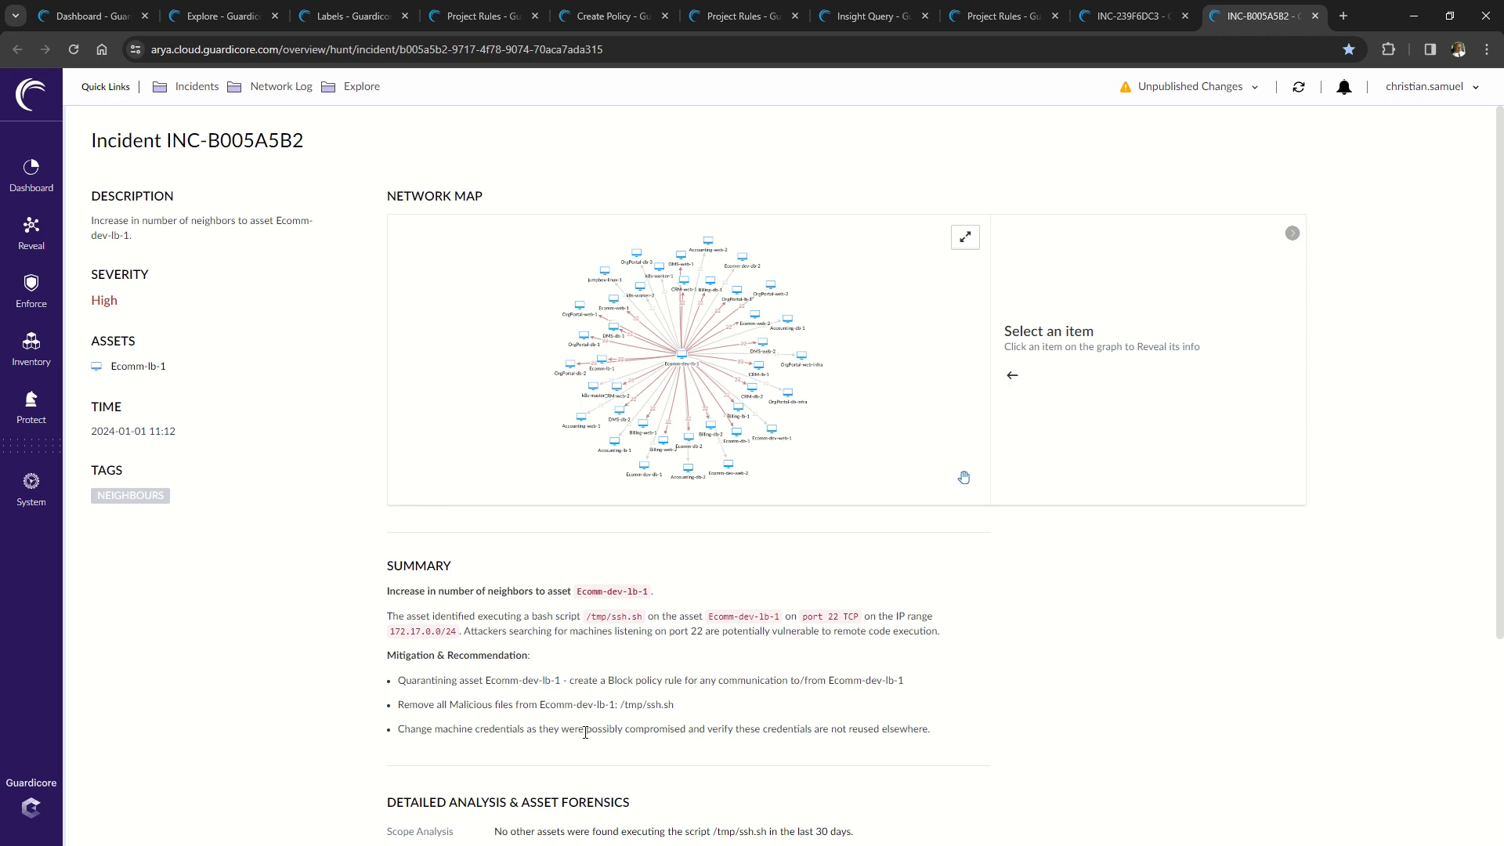
mouse_move(593, 745)
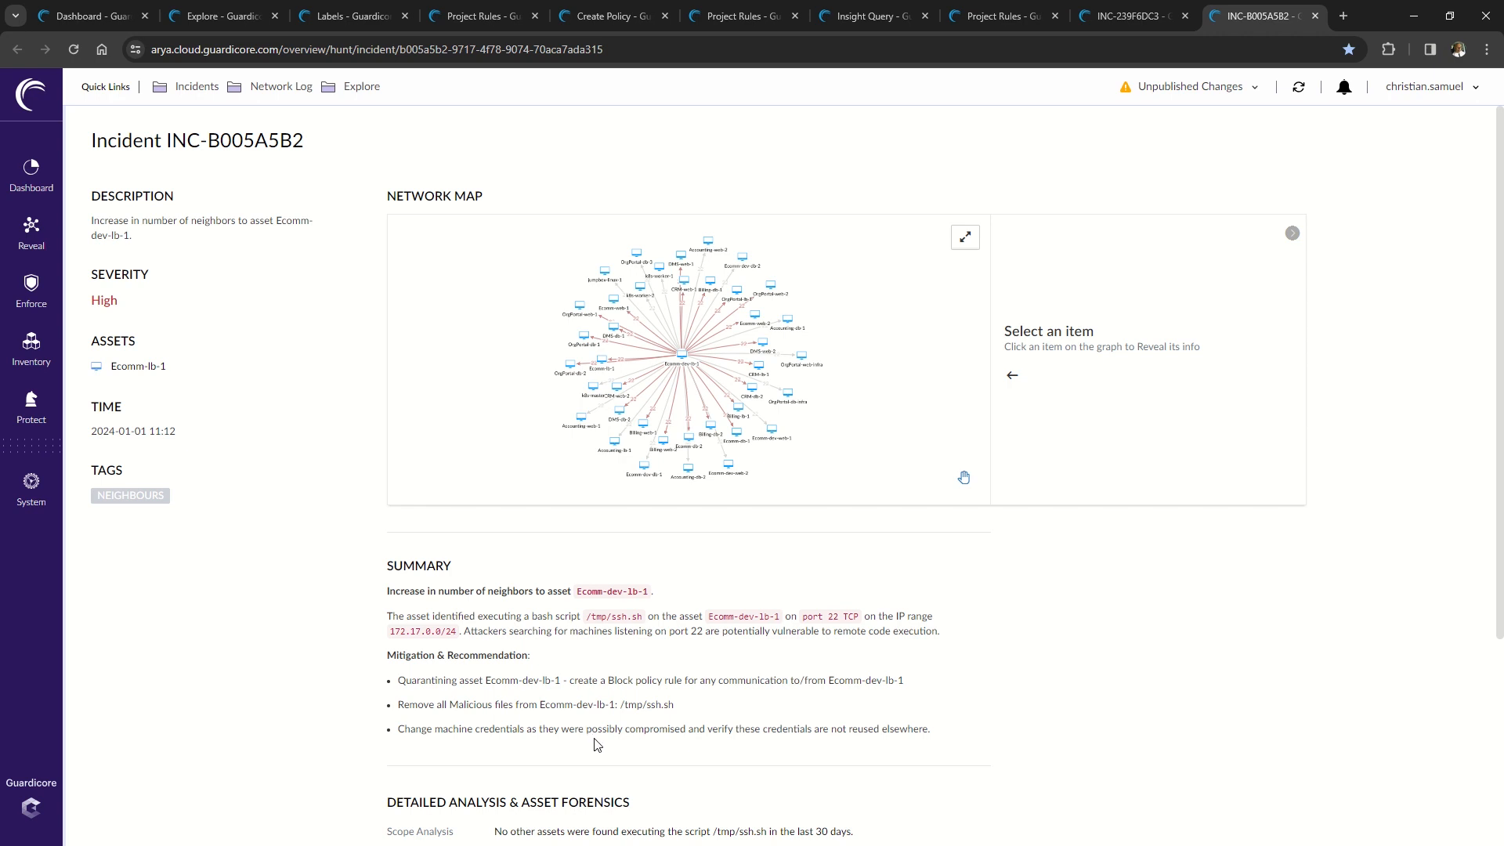
mouse_move(608, 749)
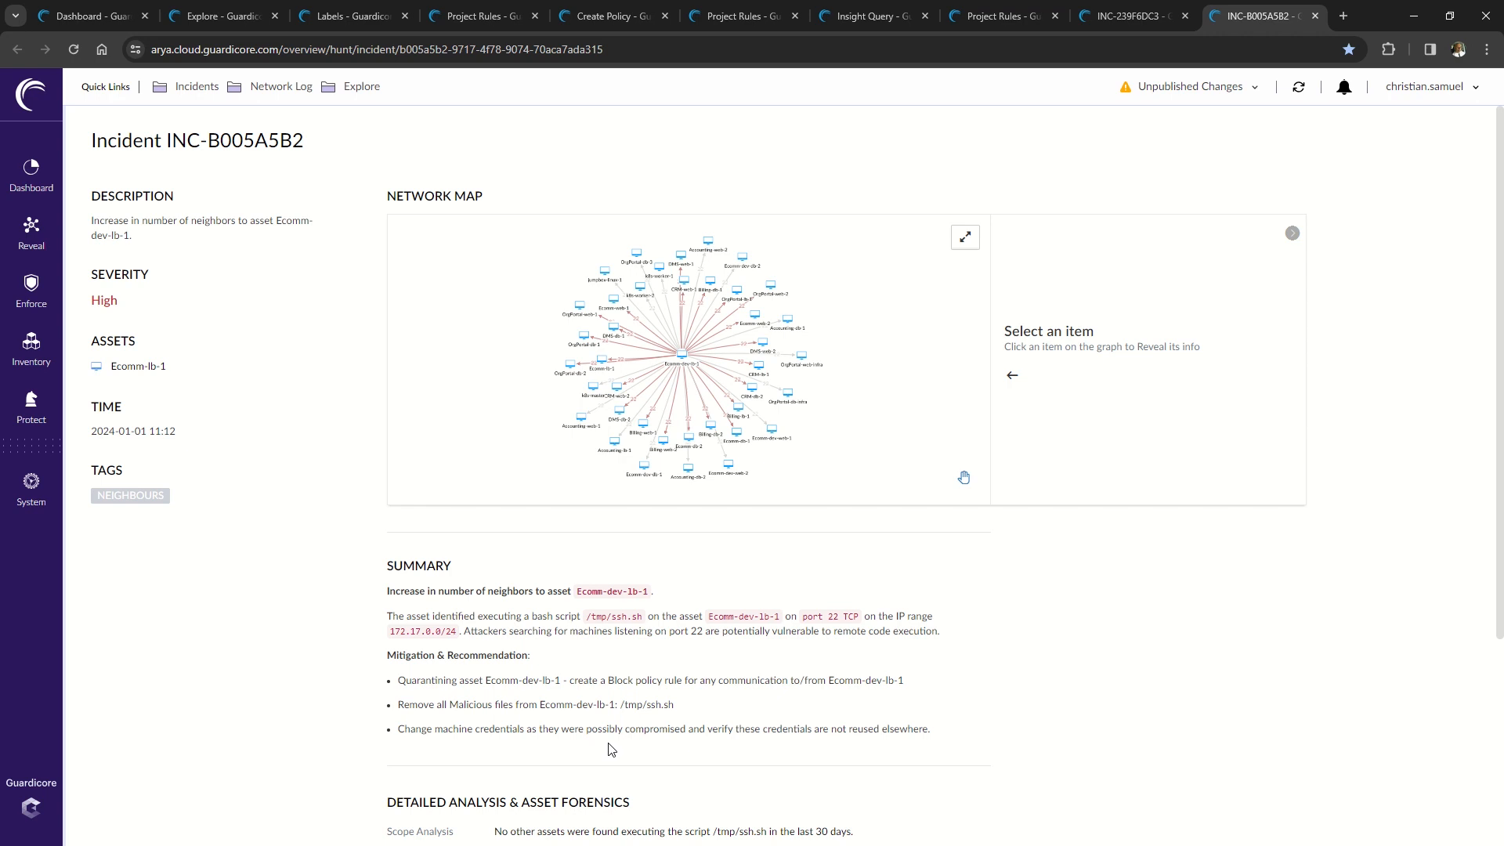
- Scroll down to INC-B005A5B2's Detailed Analysis & Asset Forensics, including the Ecomm-dev-lb-1 root login
scroll("down", 3)
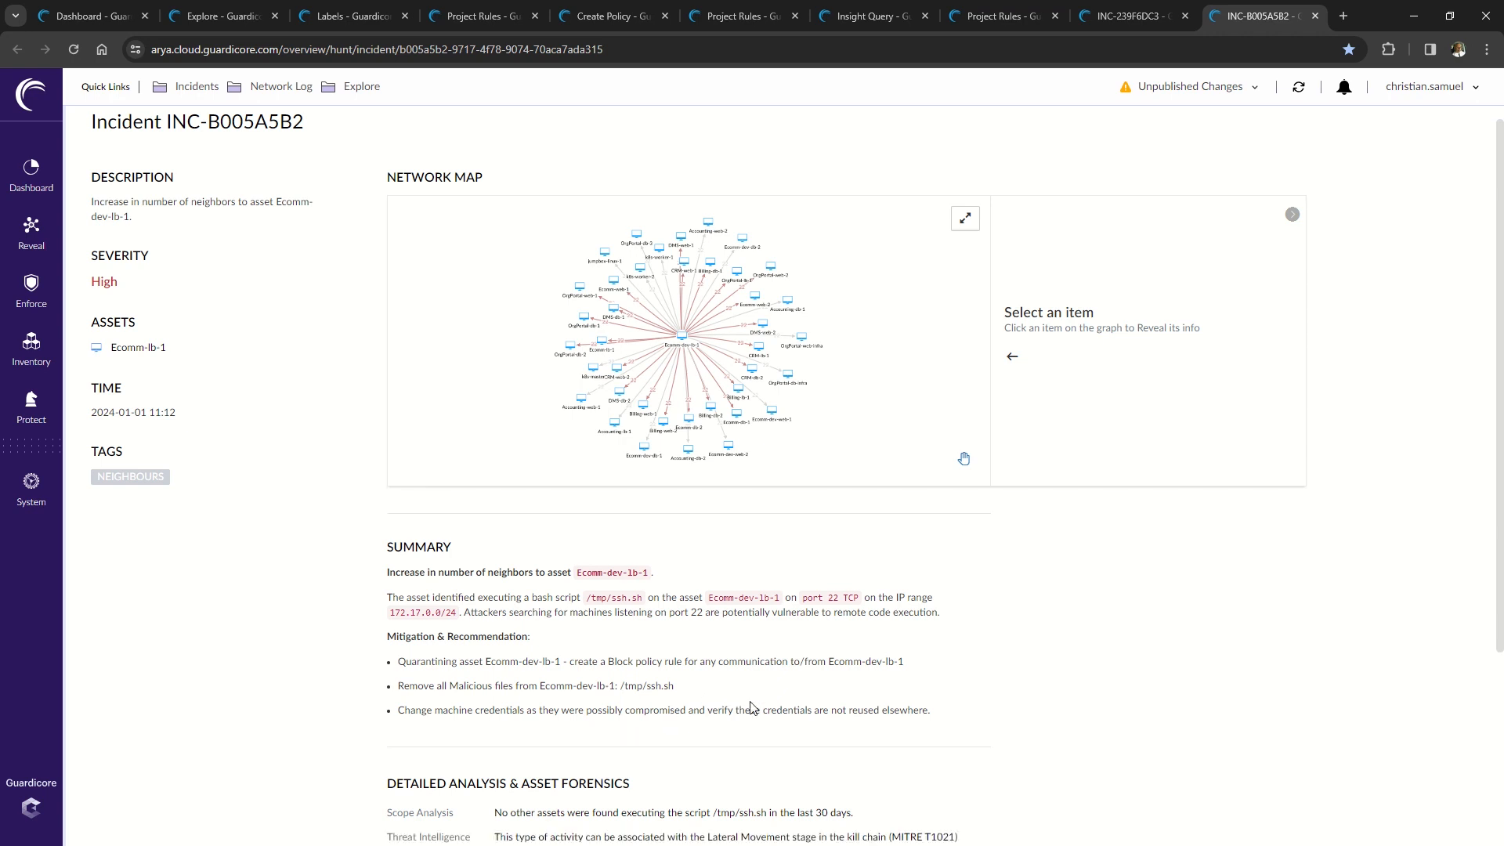
scroll("down", 3)
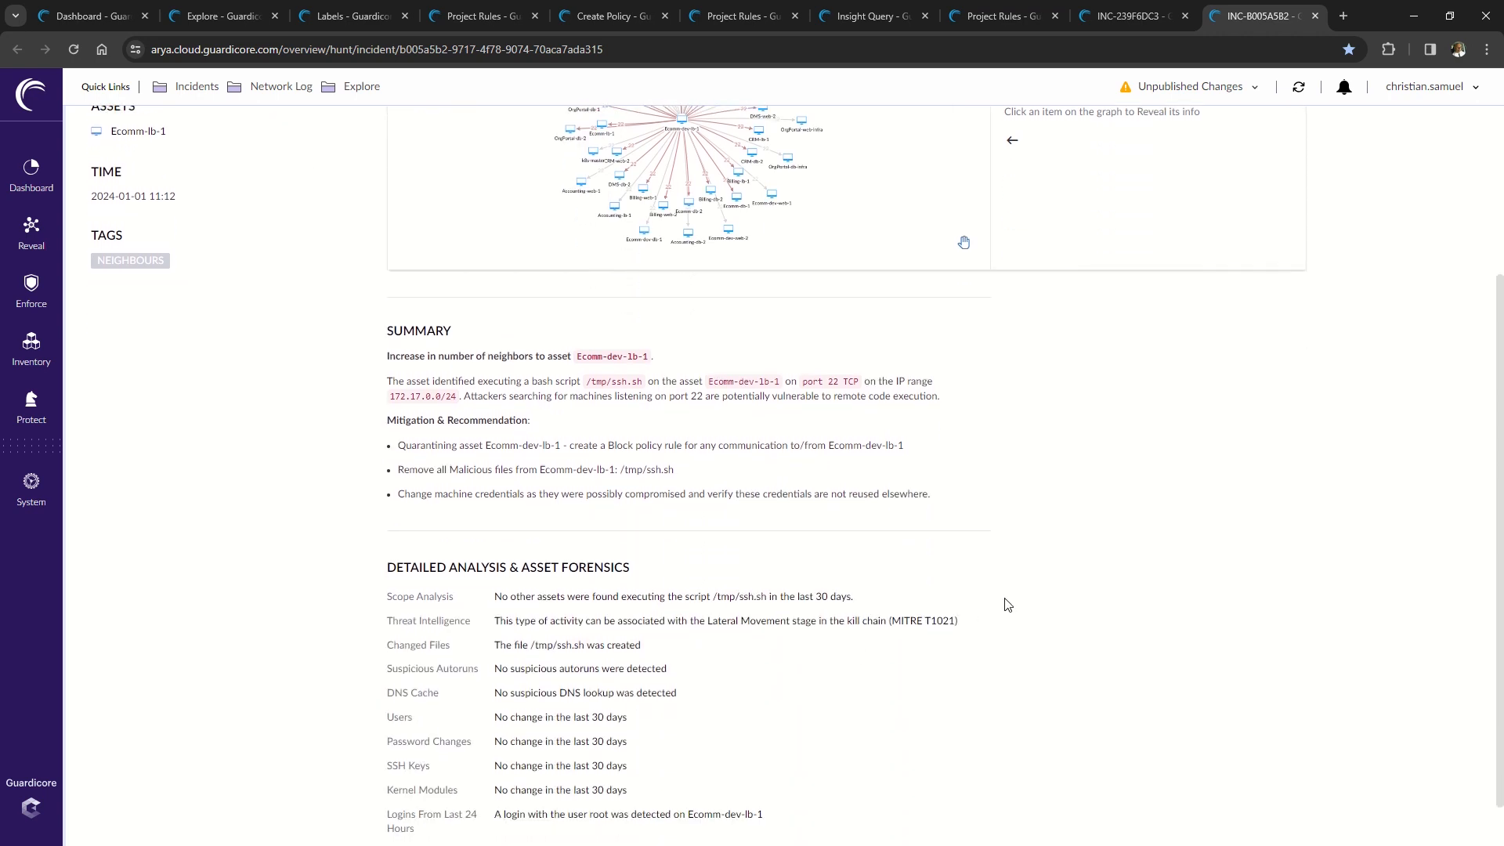
mouse_move(926, 565)
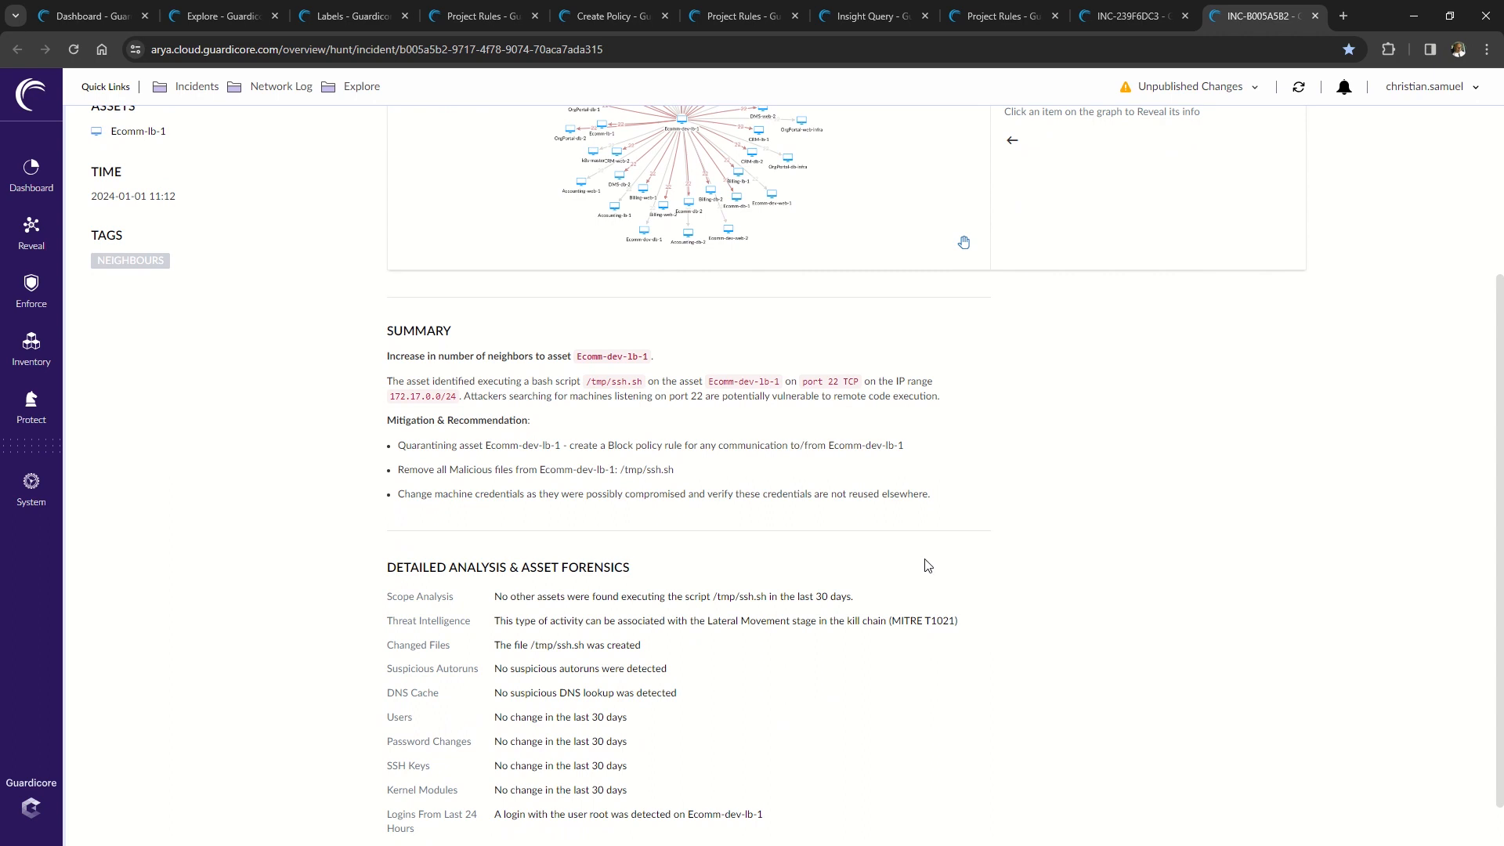
mouse_move(804, 550)
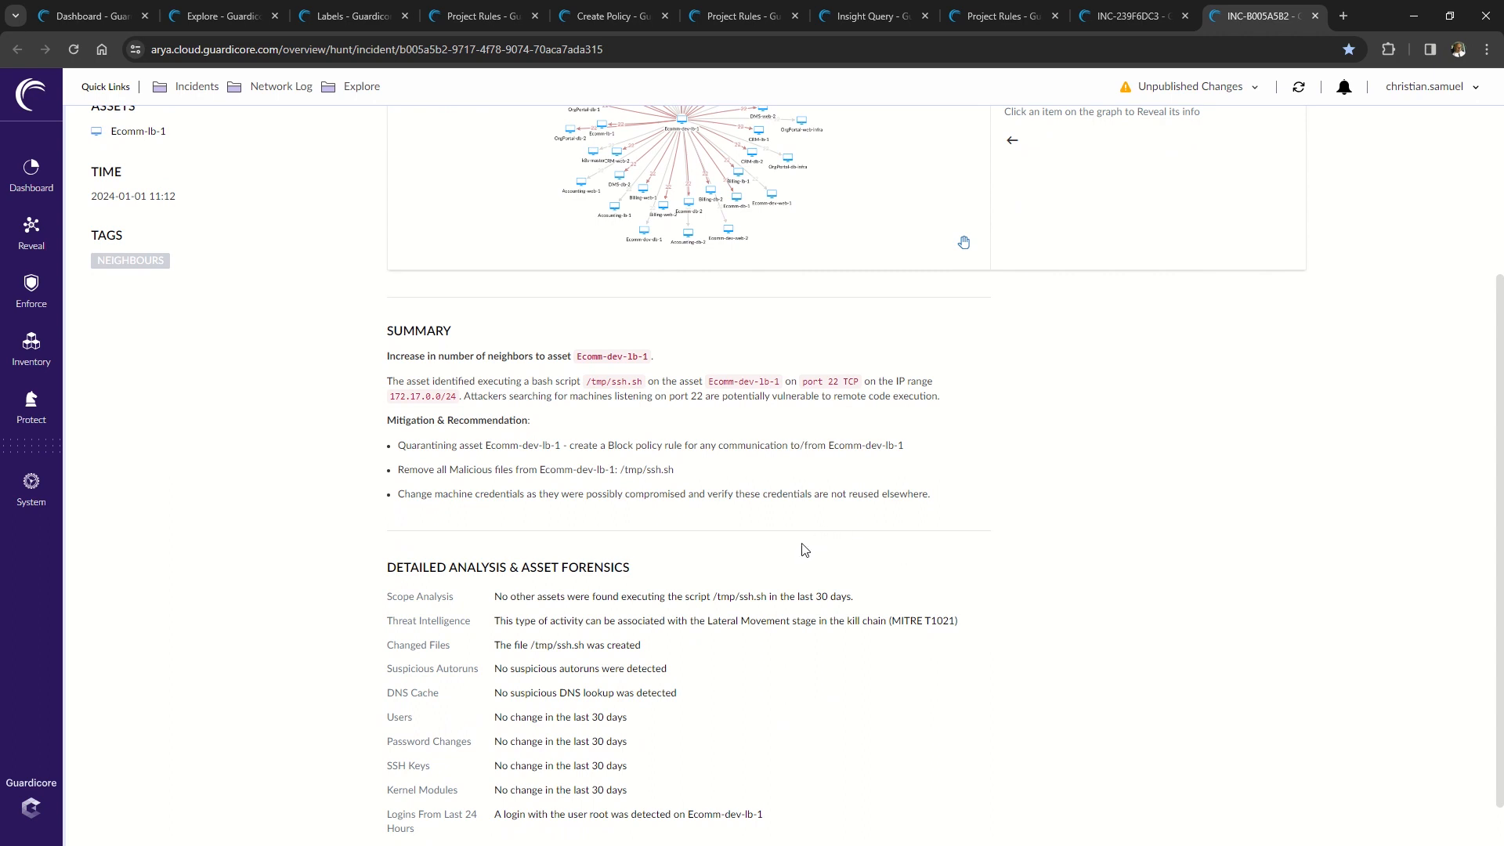
mouse_move(816, 570)
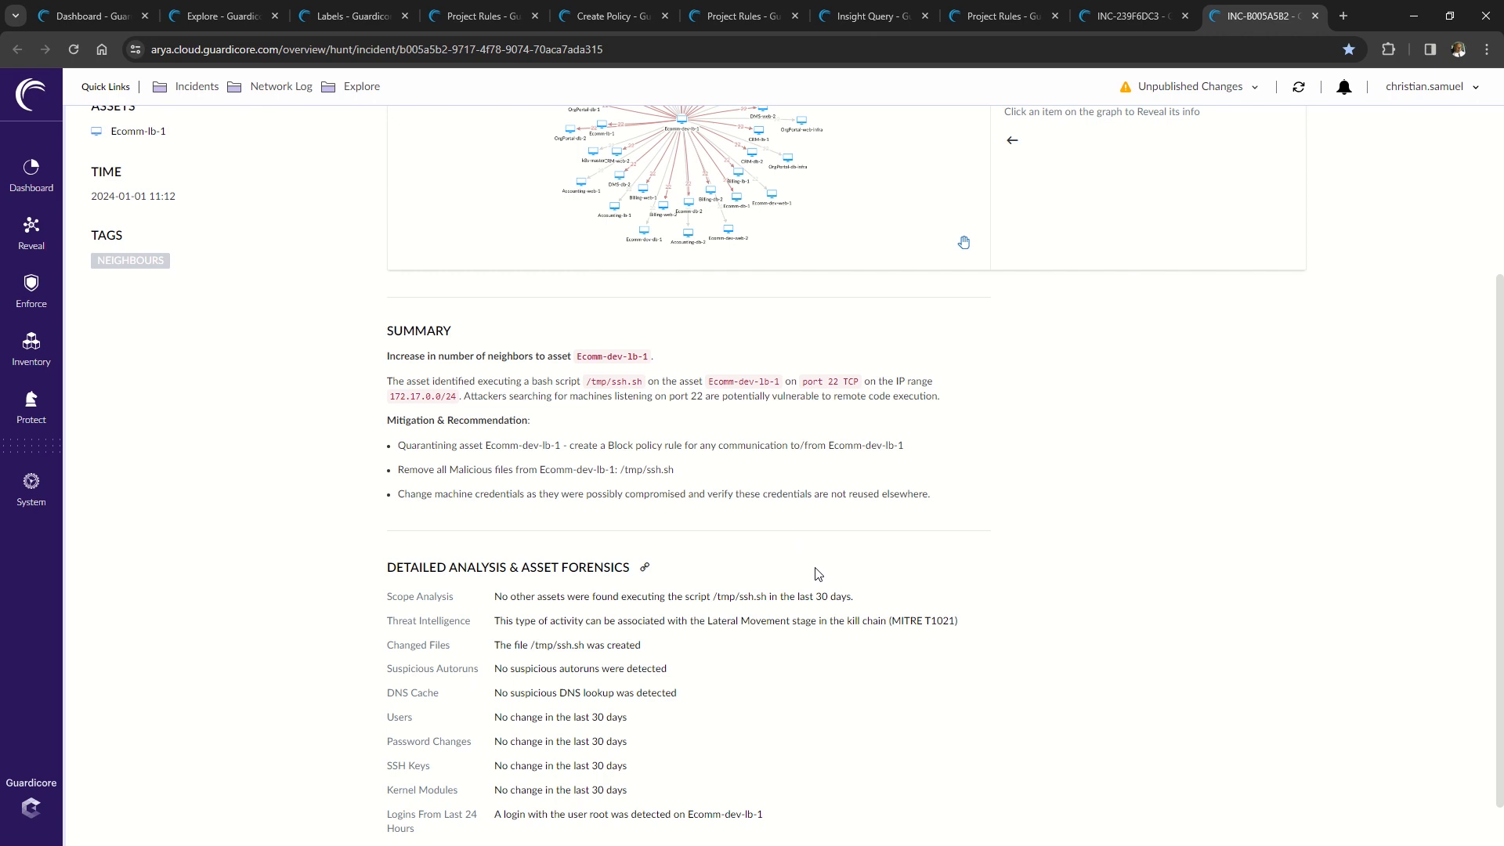
mouse_move(833, 593)
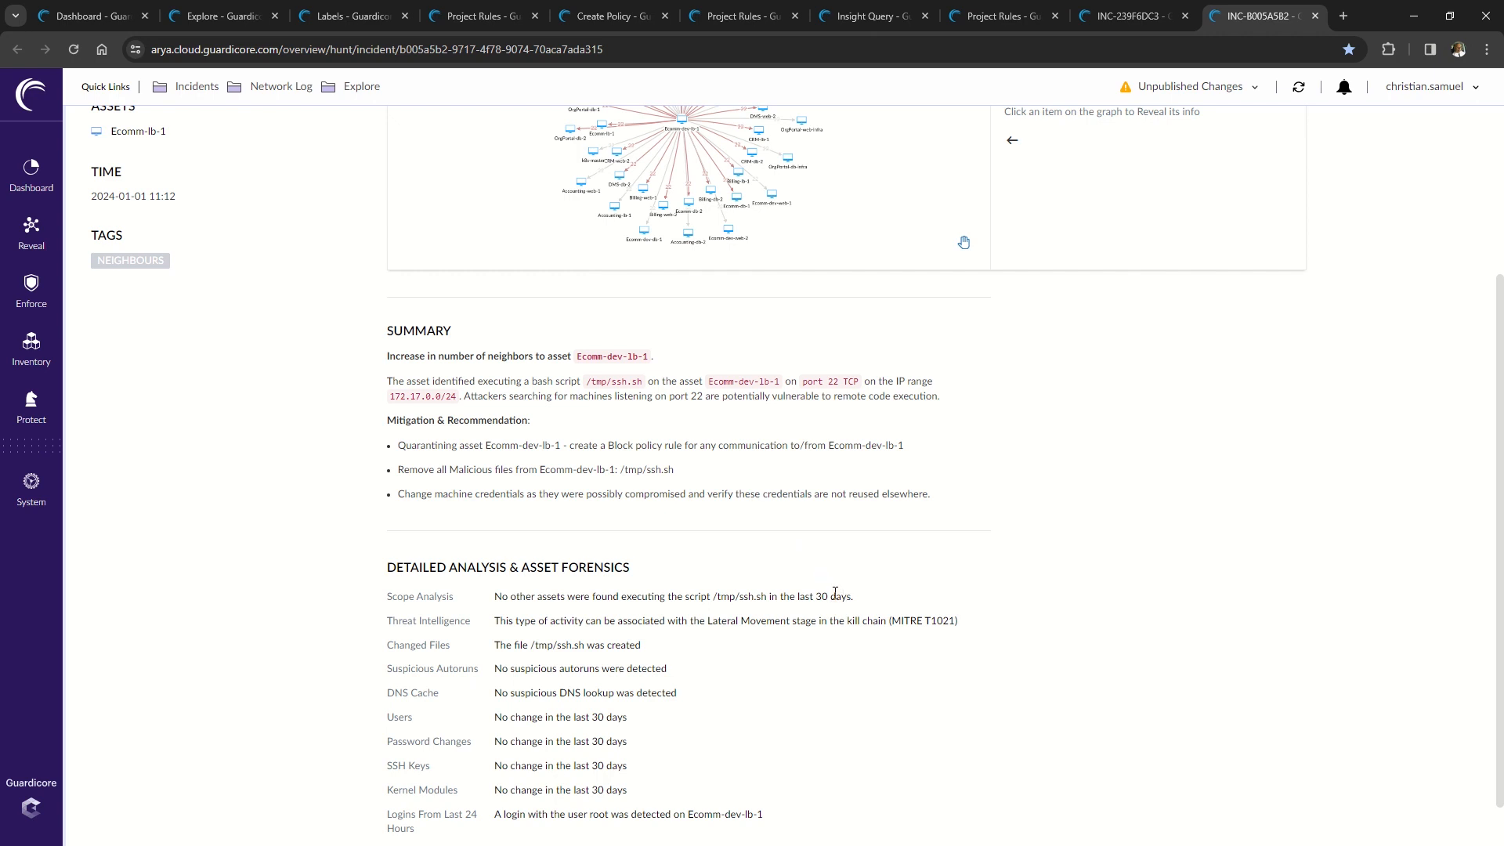
mouse_move(723, 594)
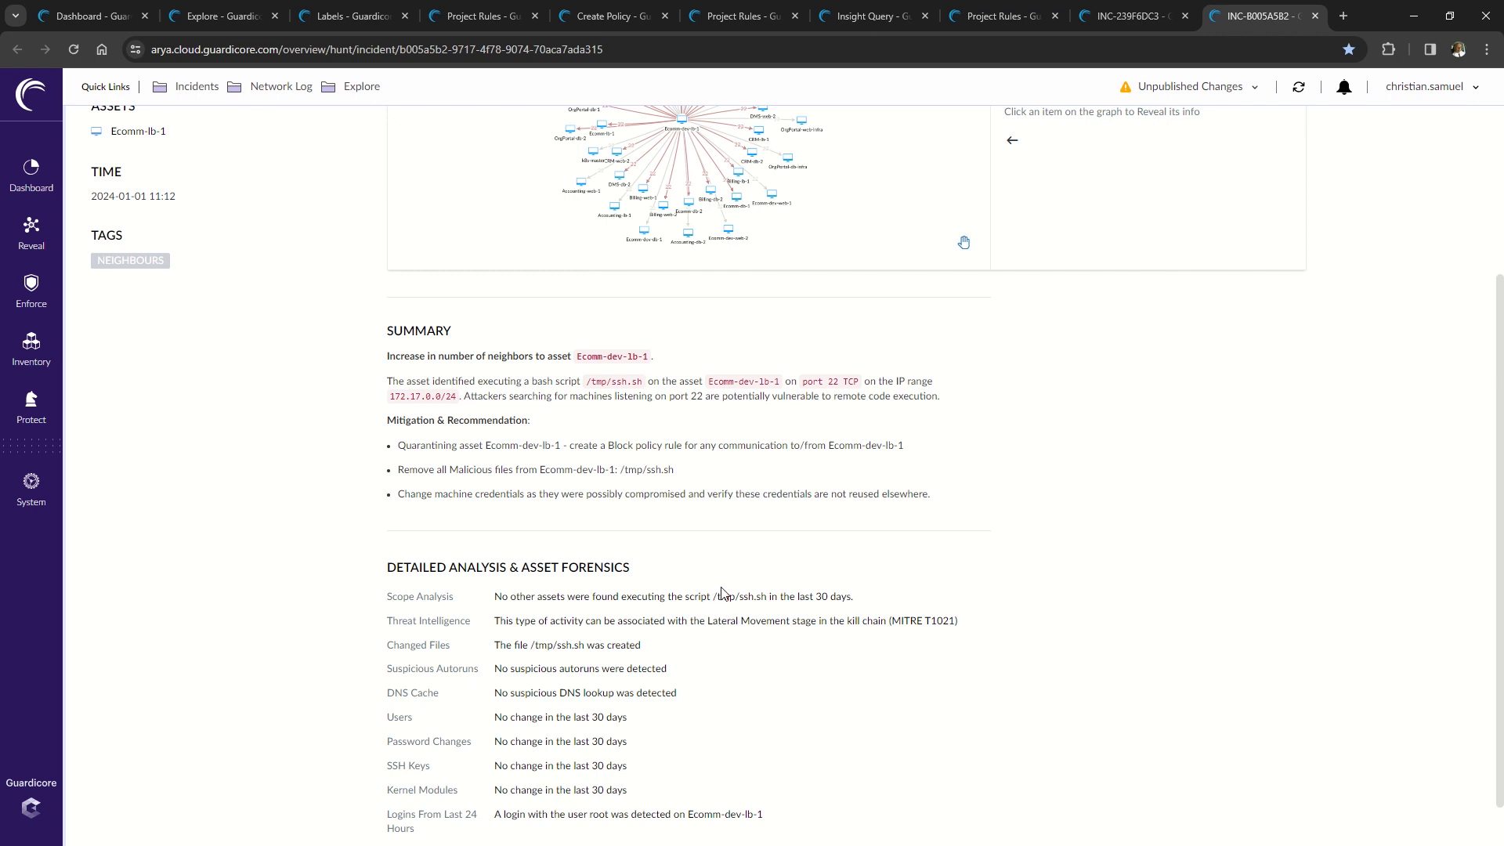
mouse_move(732, 554)
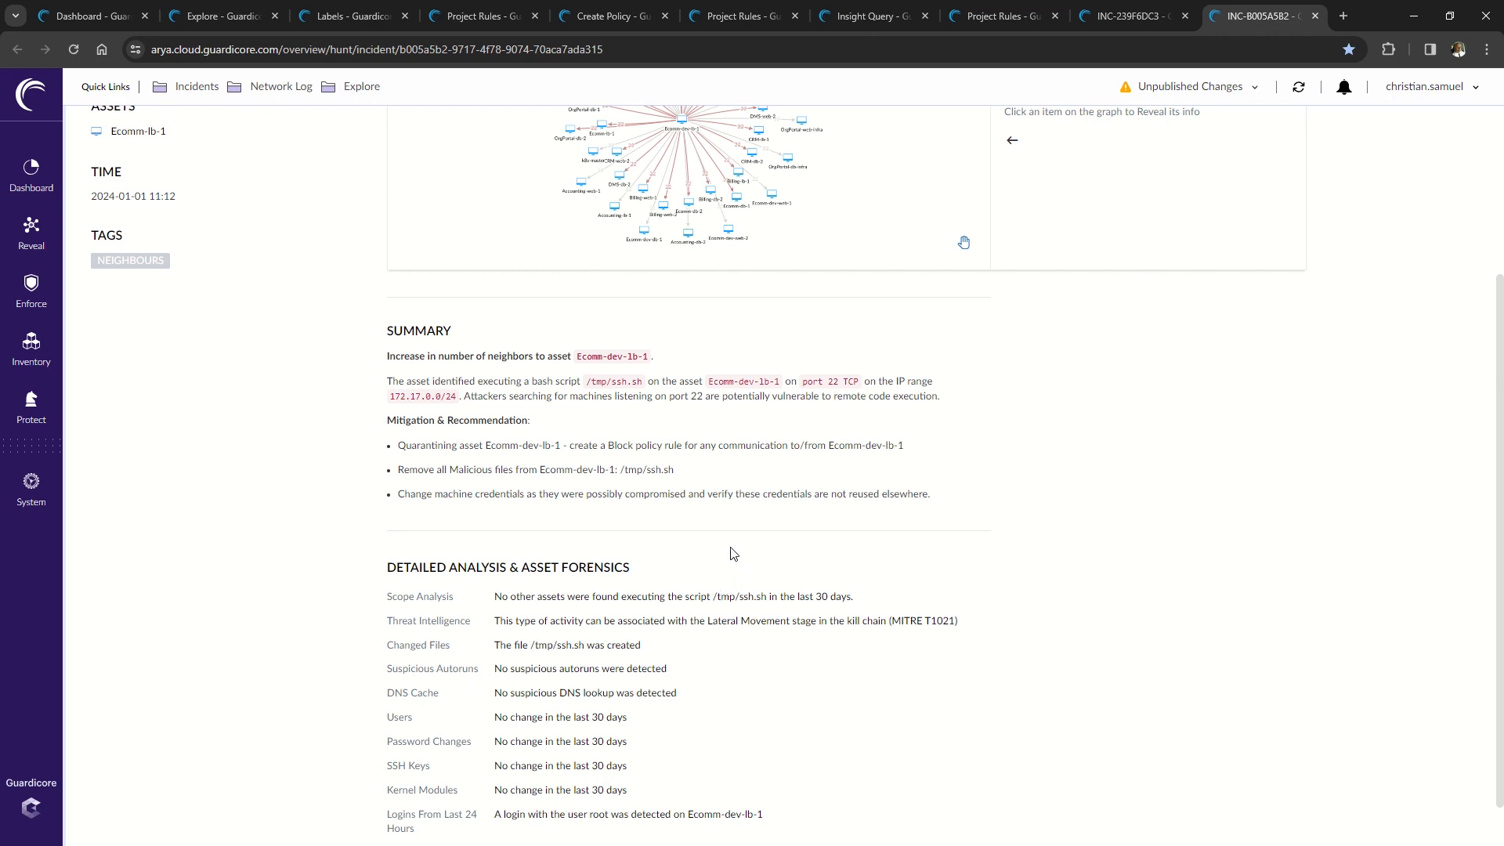
mouse_move(738, 559)
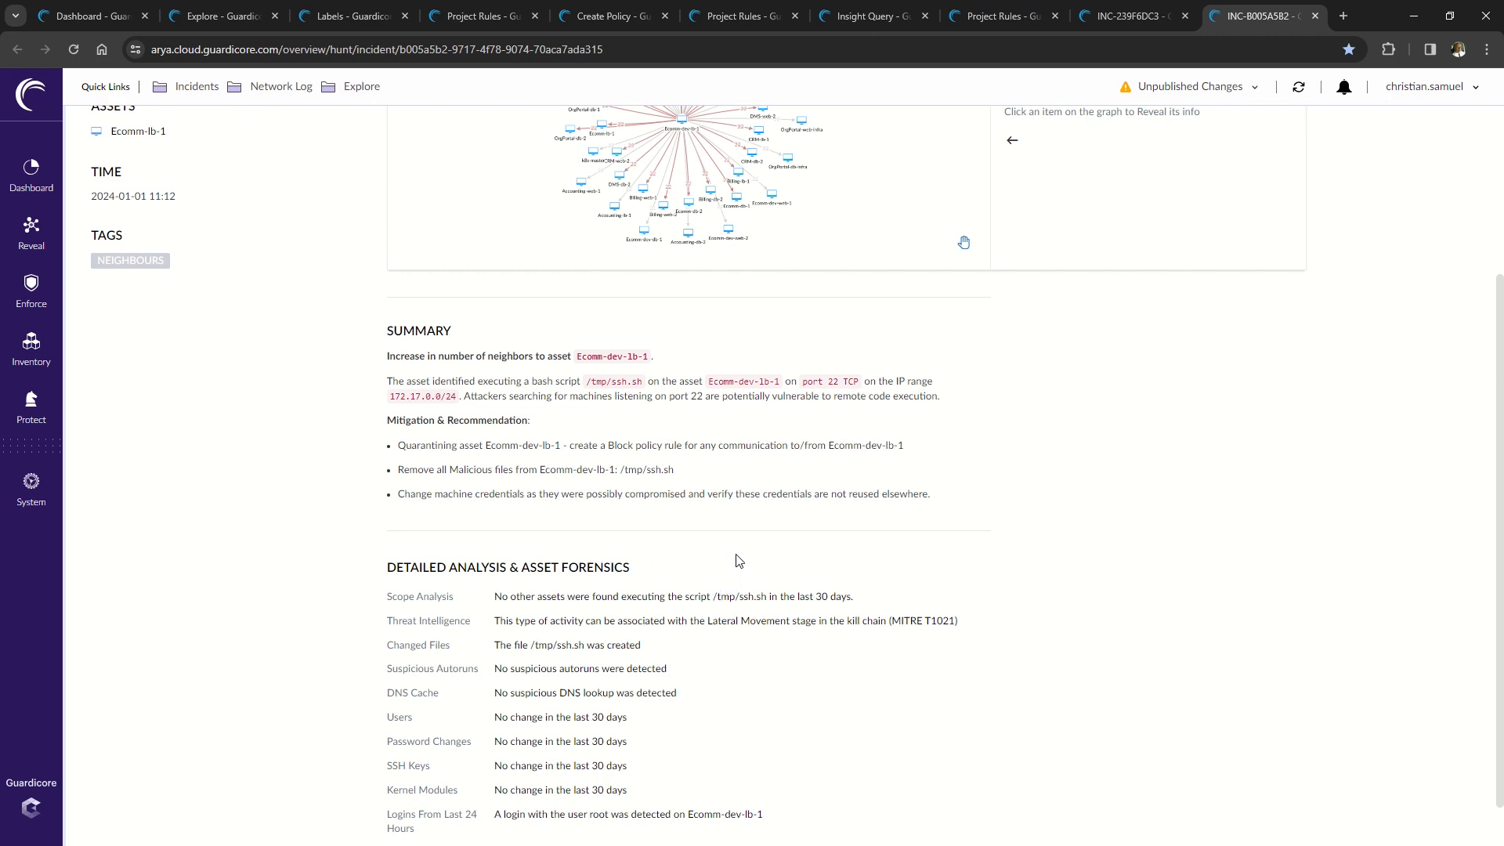